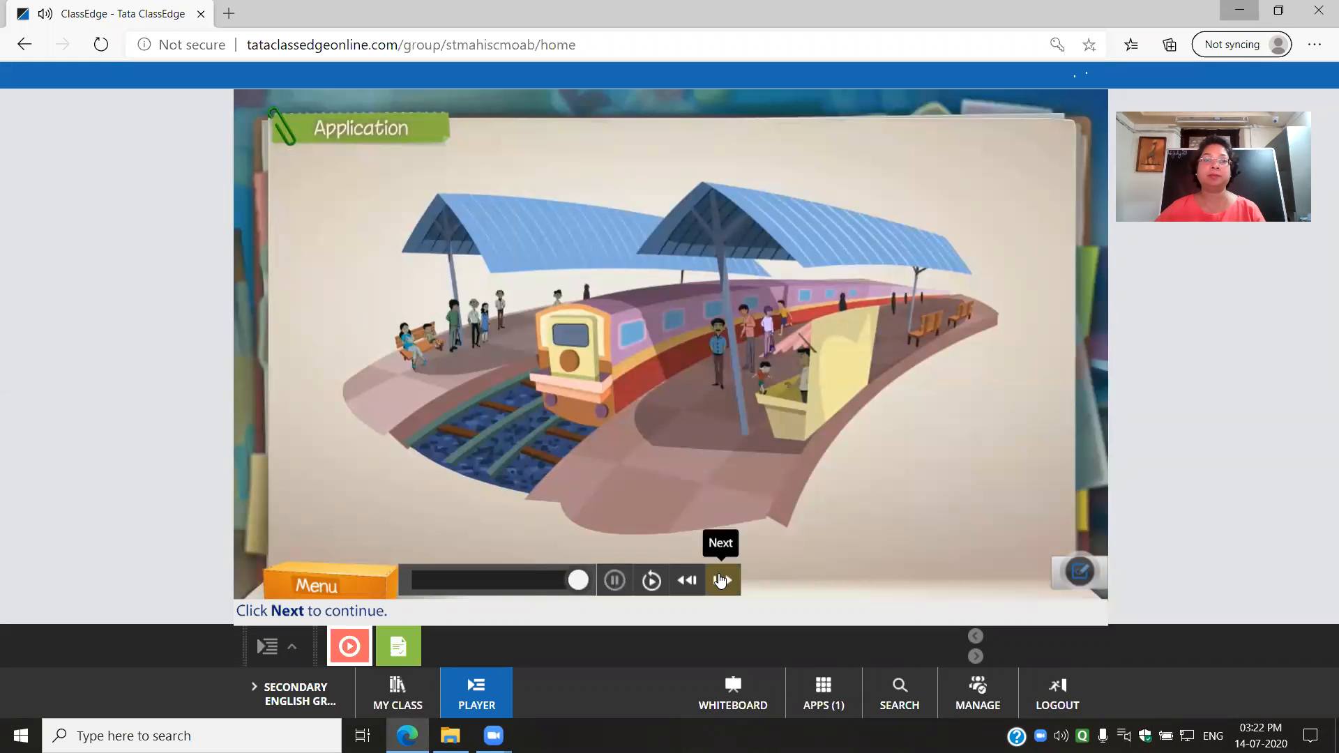
Advance past the simple and compound sentence examples to the tea shop scene
{"action": "left_click", "coordinate": [721, 580]}
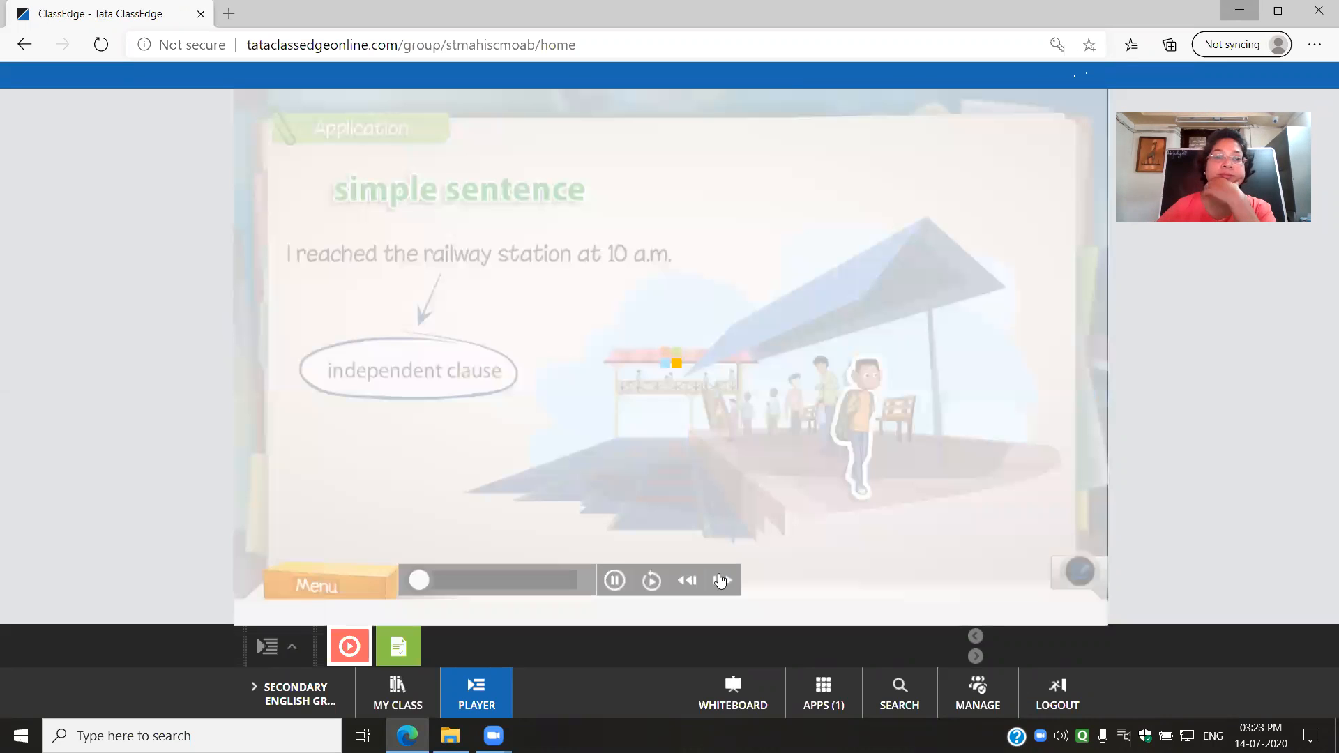
{"action": "left_click", "coordinate": [724, 580]}
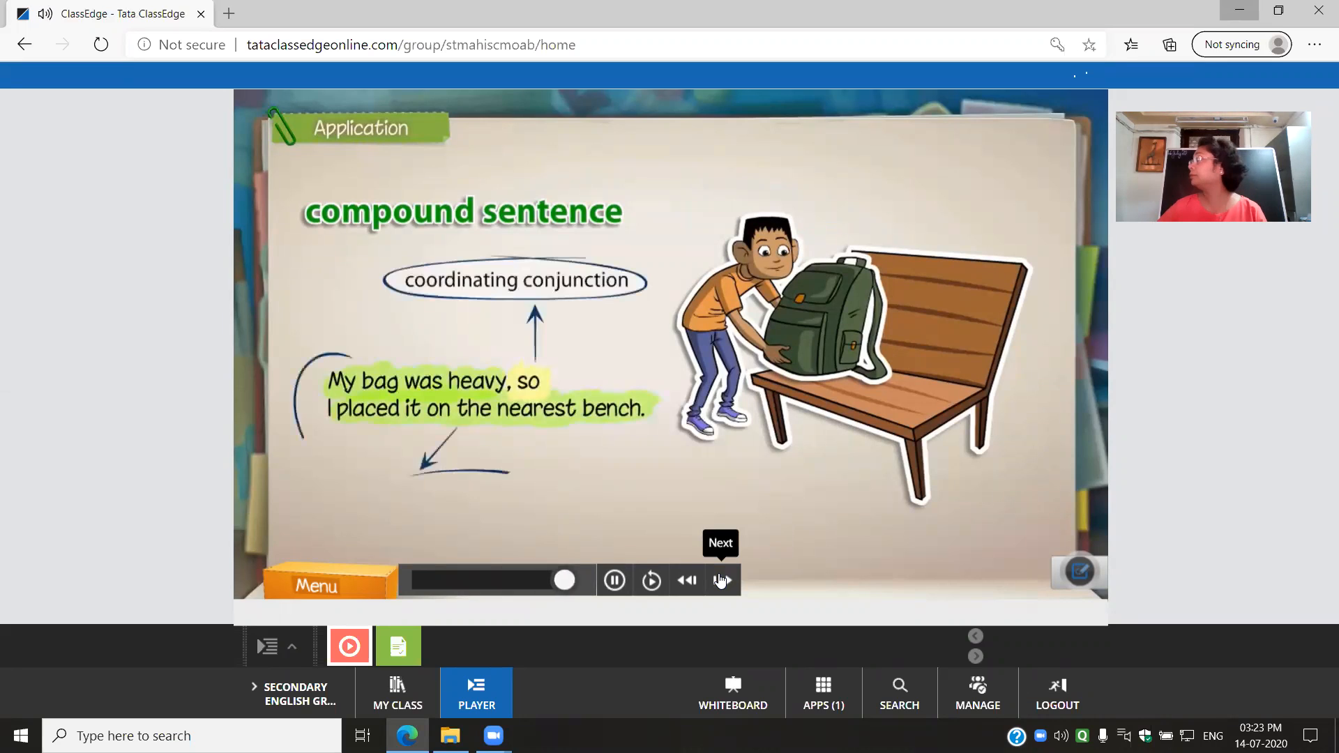
{"action": "left_click", "coordinate": [721, 580]}
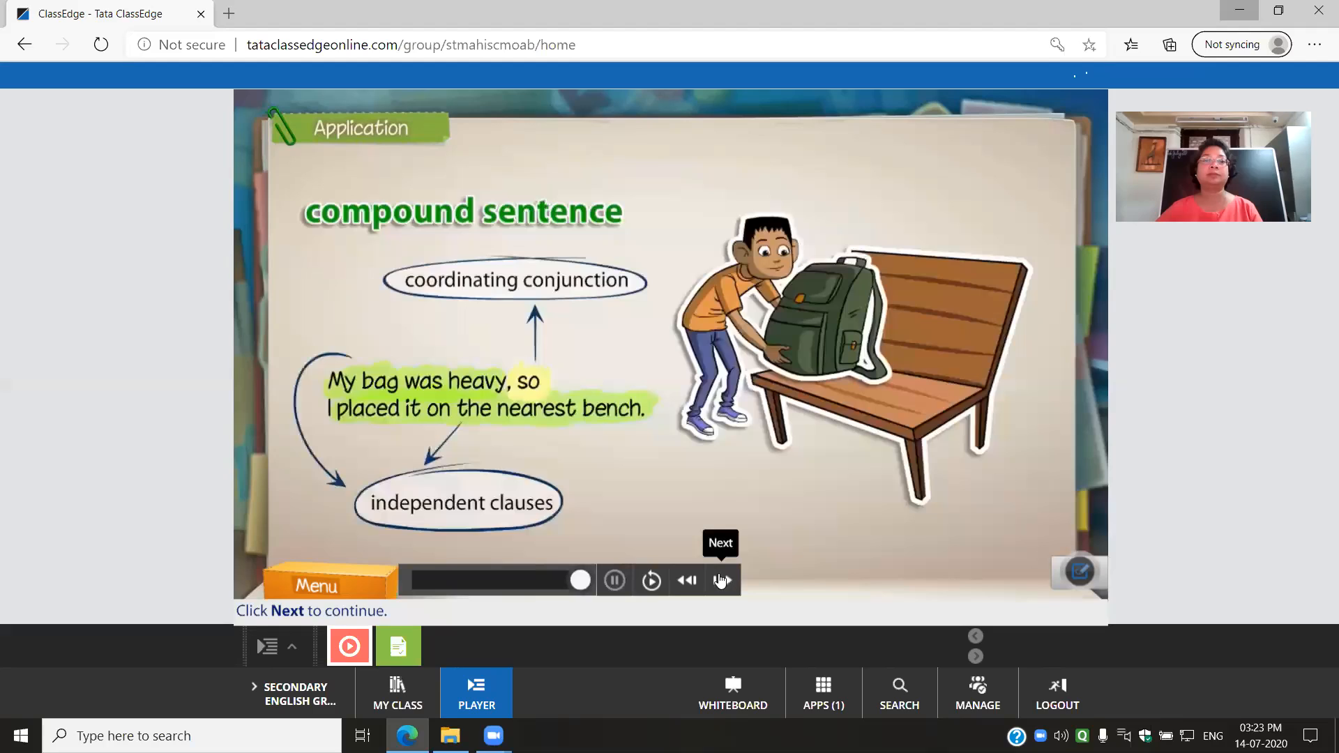
{"action": "left_click", "coordinate": [722, 580]}
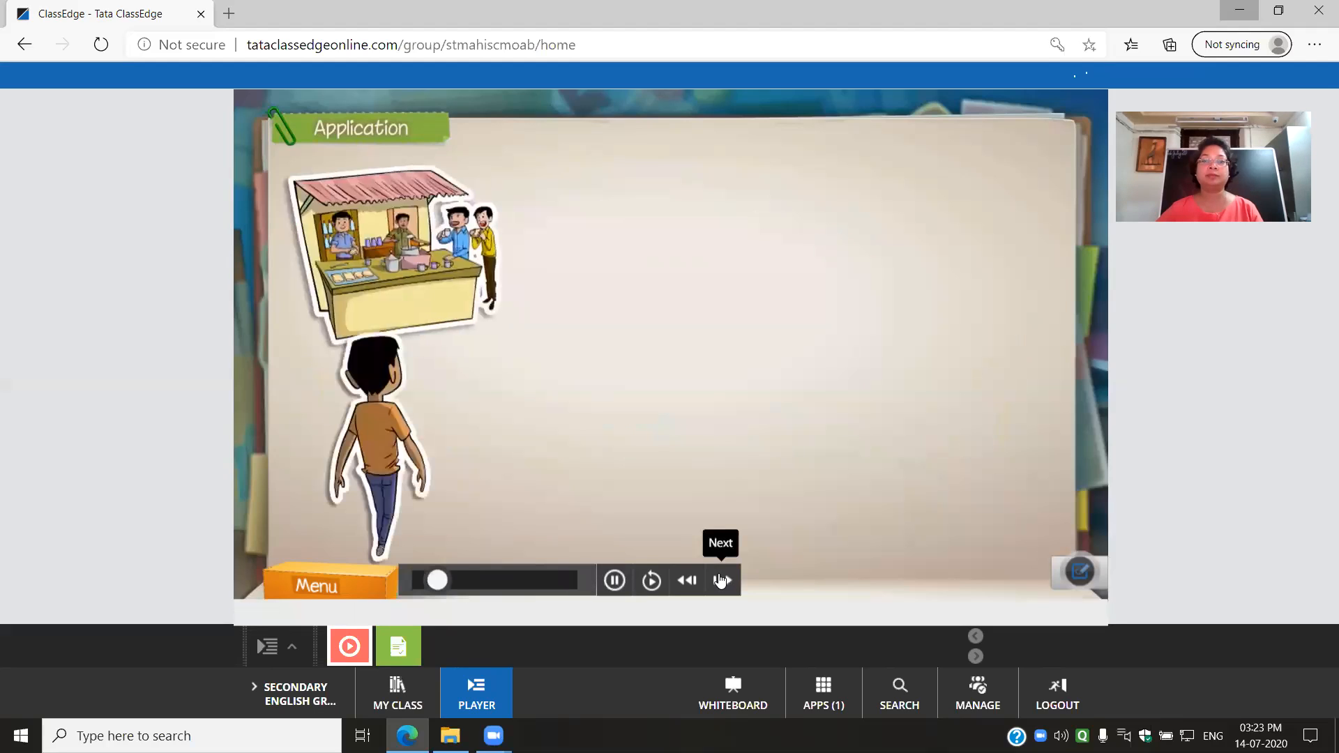
Play both complex sentence examples with clauses and subordinating conjunctions labelled, reaching the head-clutching scene
{"action": "left_click", "coordinate": [721, 580]}
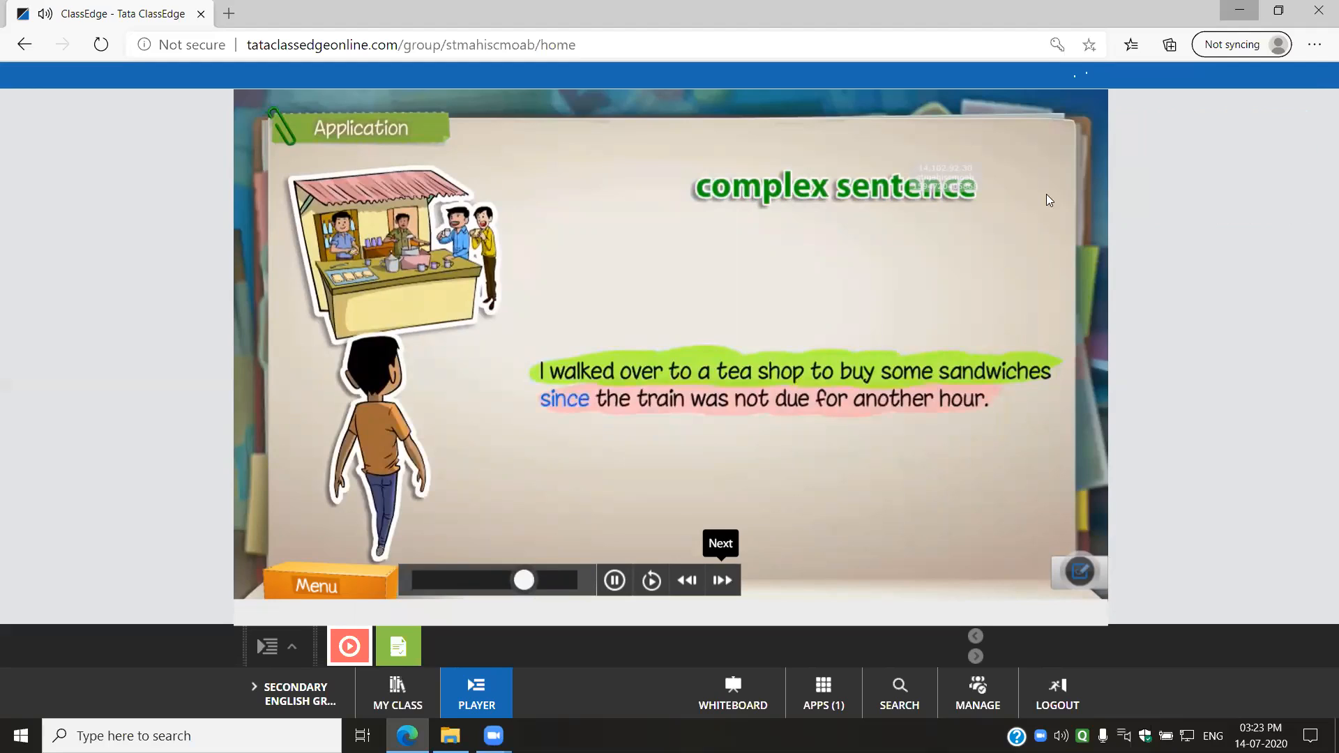
{"action": "mouse_move", "coordinate": [721, 580]}
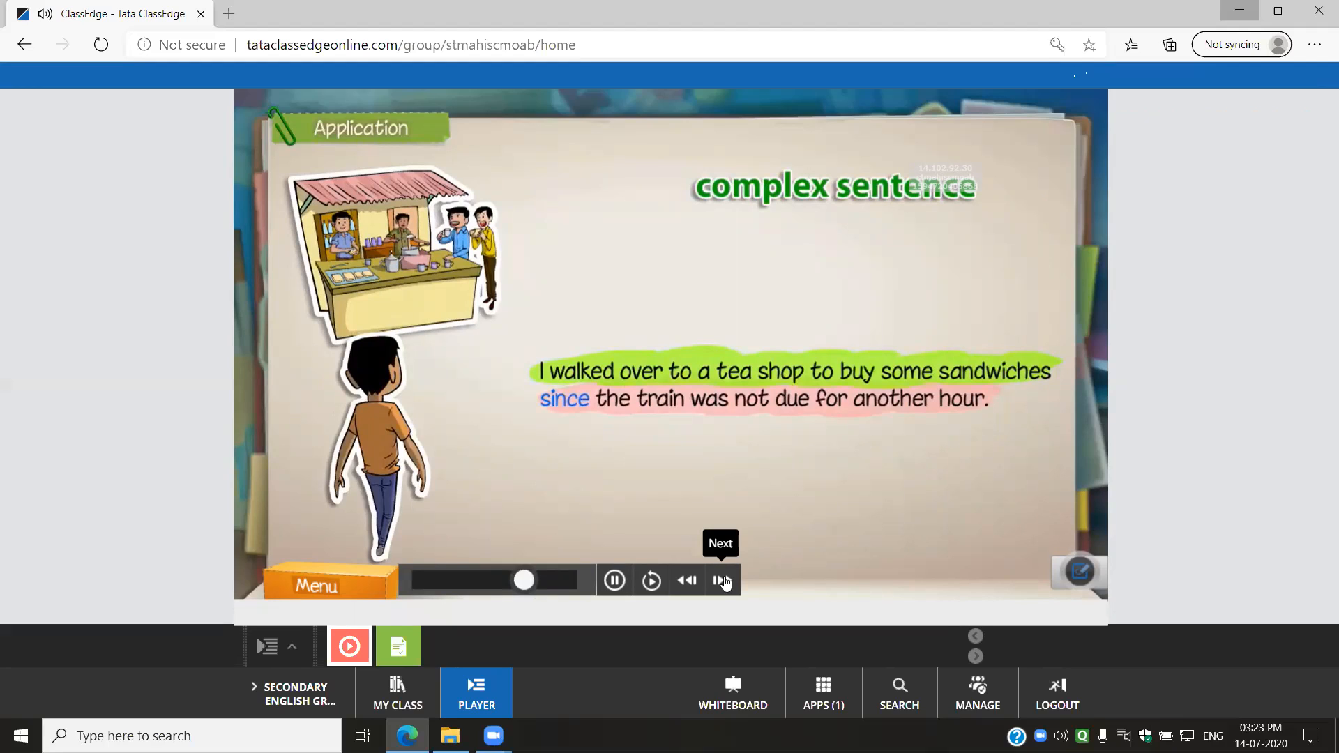
{"action": "left_click", "coordinate": [721, 580]}
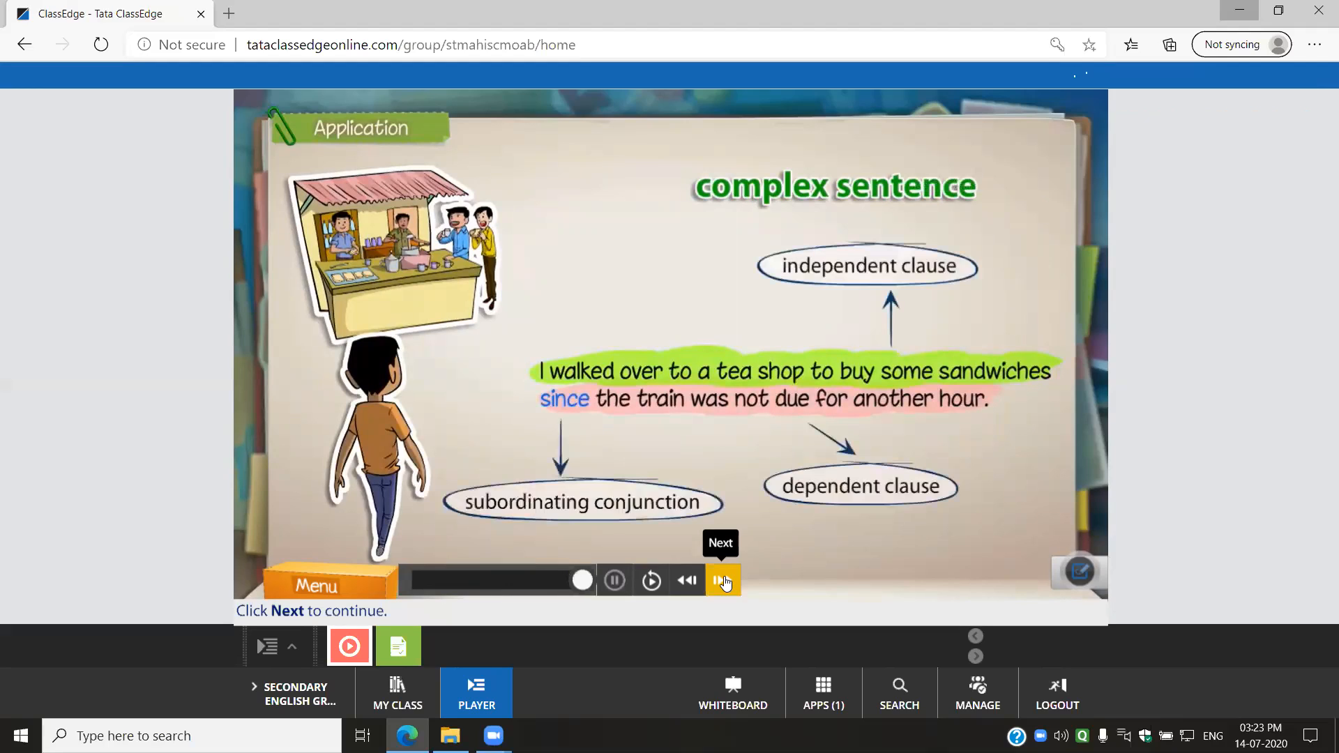
{"action": "left_click", "coordinate": [722, 581]}
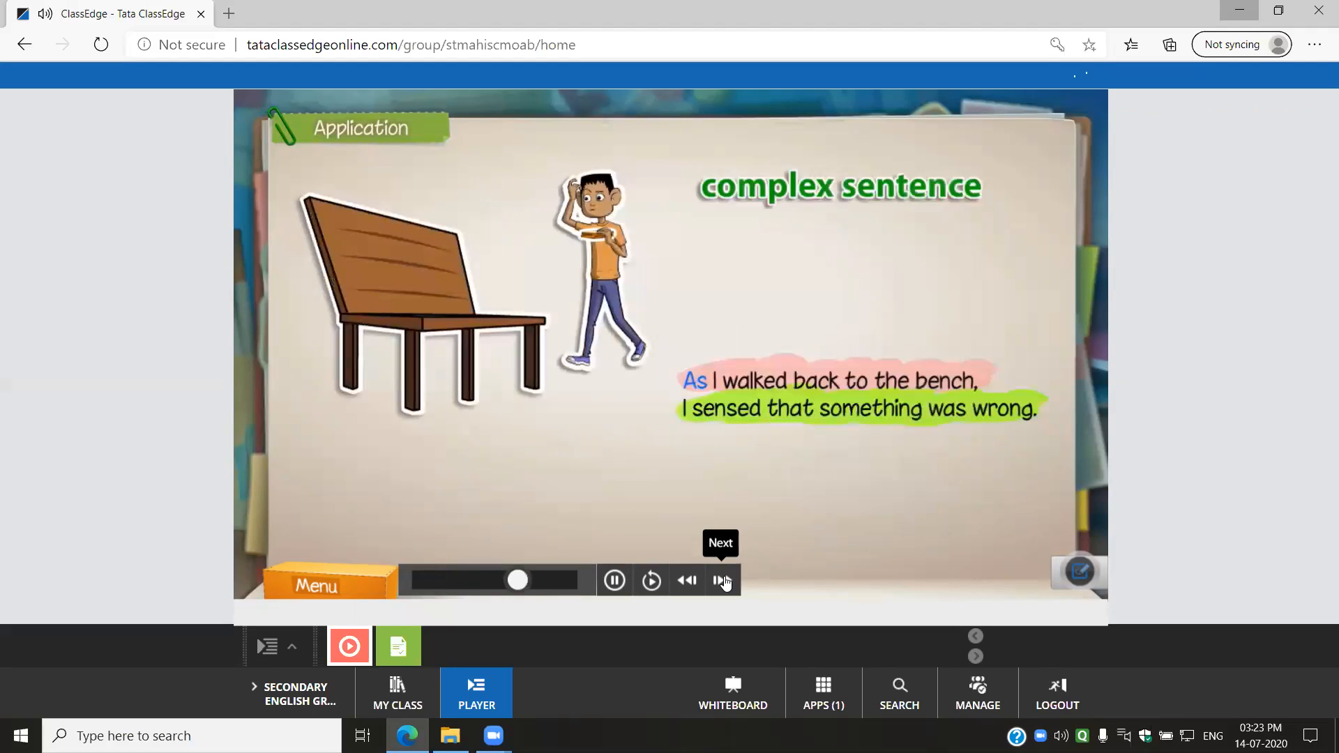
{"action": "left_click", "coordinate": [723, 580]}
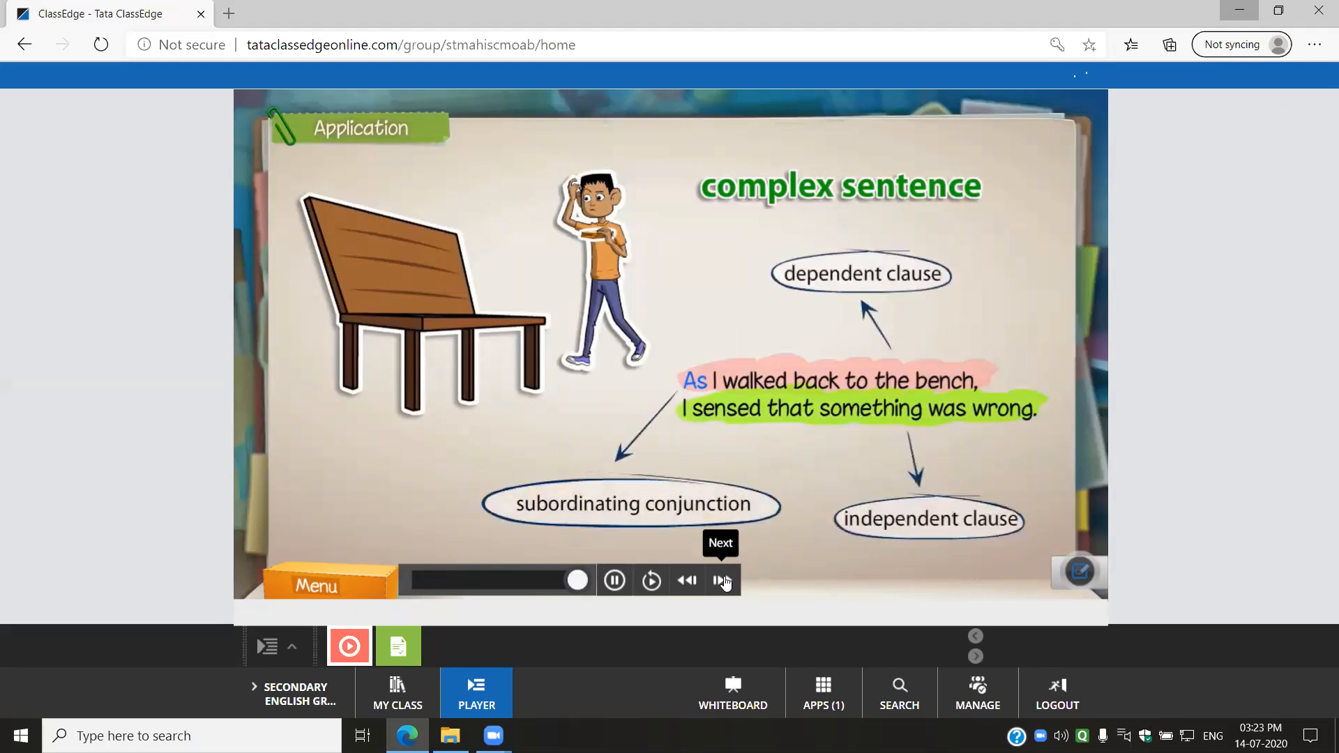
{"action": "left_click", "coordinate": [721, 581]}
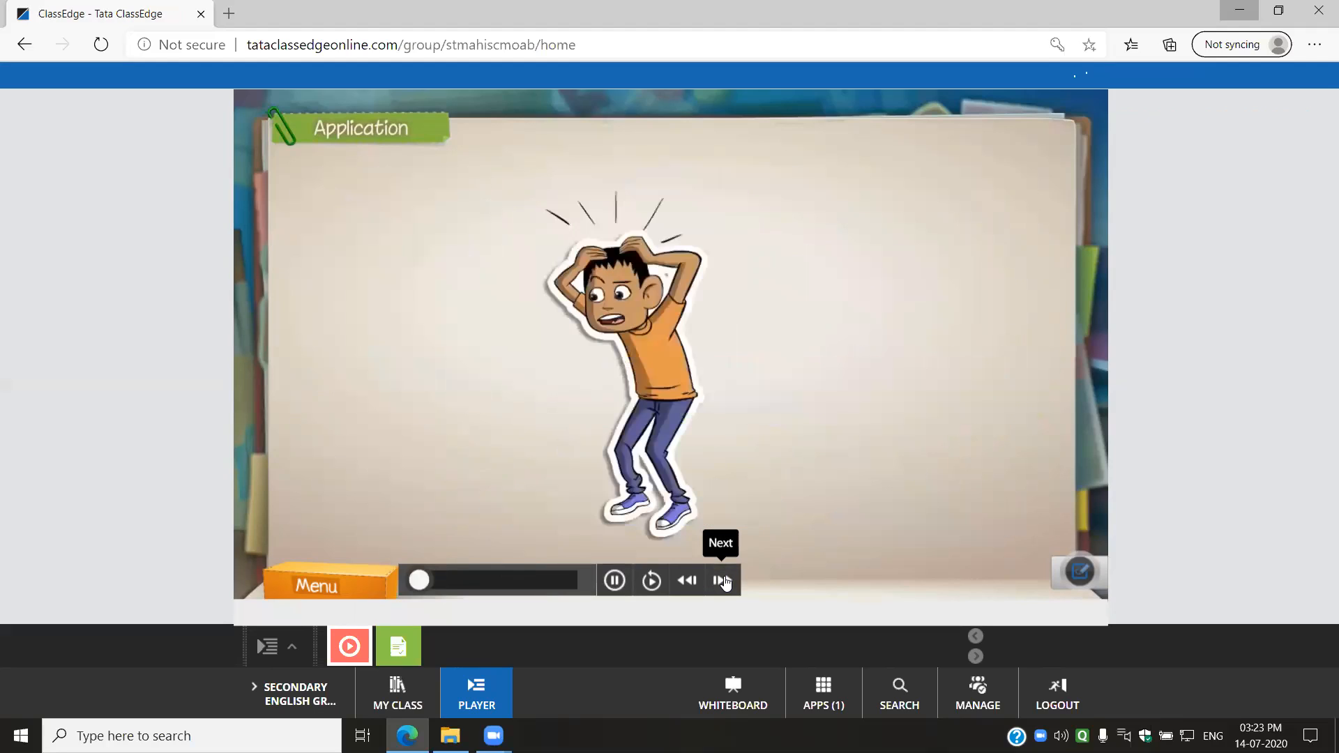
Play the 'My bag was missing!' simple sentence with its independent clause labelled
{"action": "left_click", "coordinate": [720, 580]}
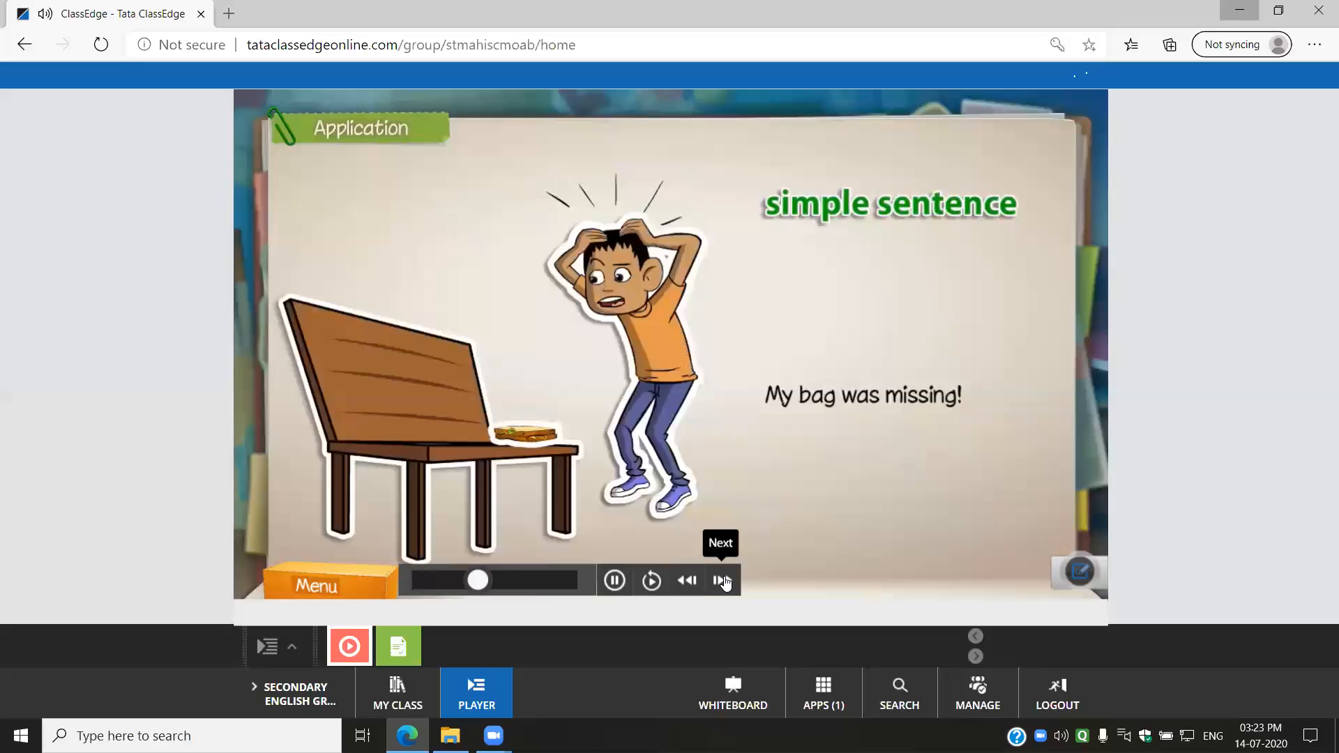
{"action": "left_click", "coordinate": [721, 580]}
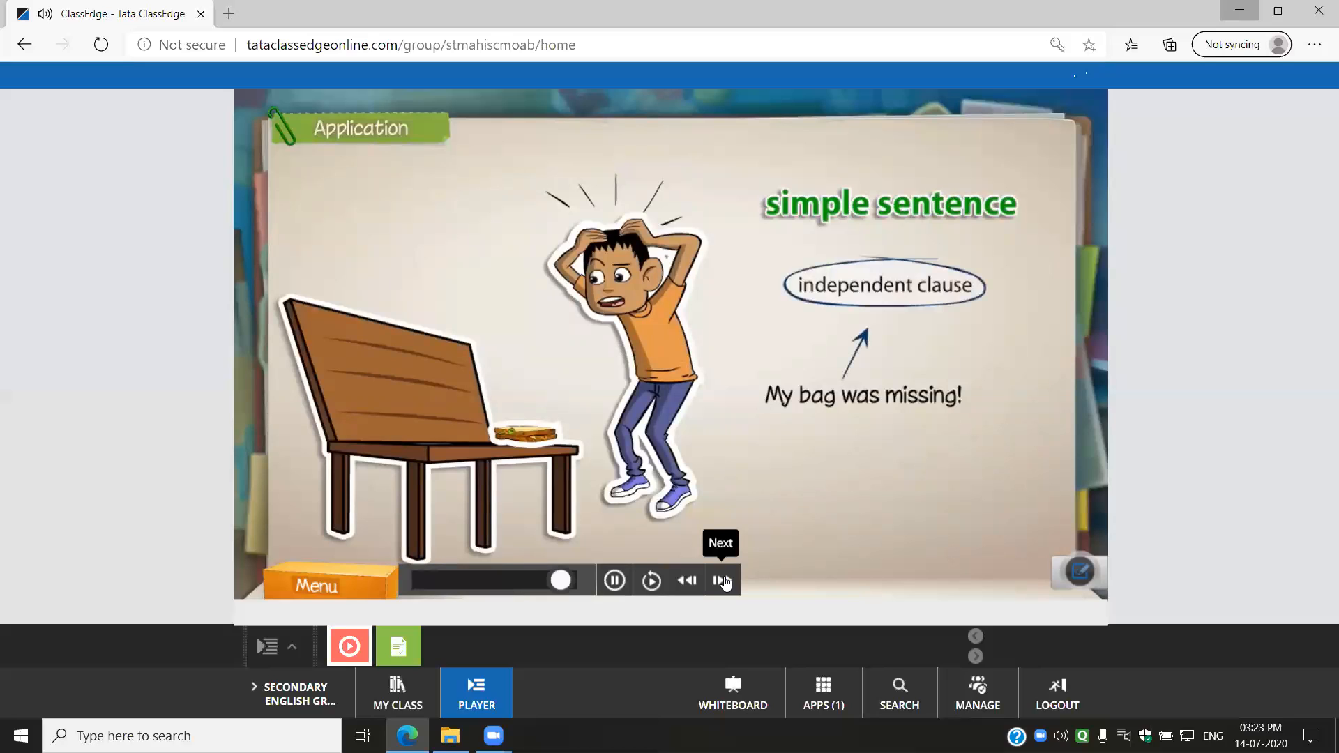
{"action": "left_click", "coordinate": [722, 580]}
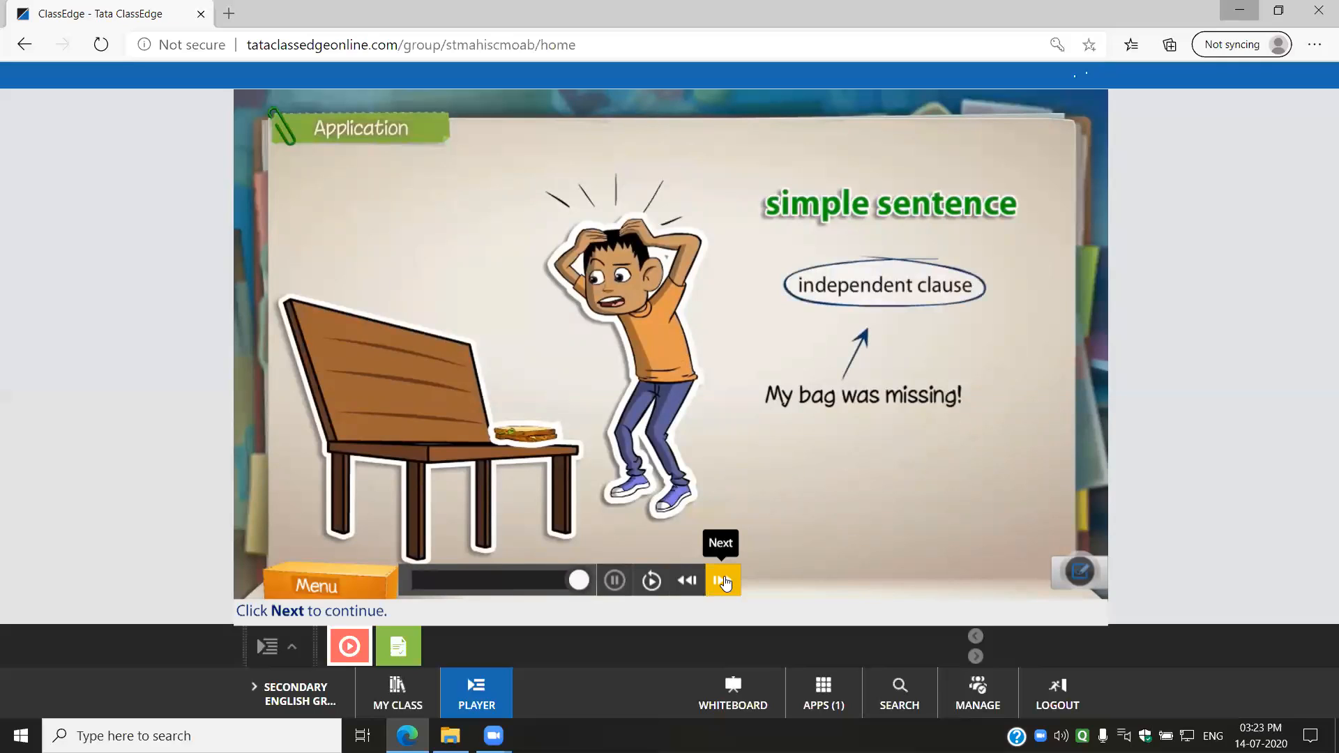
Play the compound sentence with clauses and coordinating conjunction labelled, reaching the mustached man scene
{"action": "left_click", "coordinate": [722, 580]}
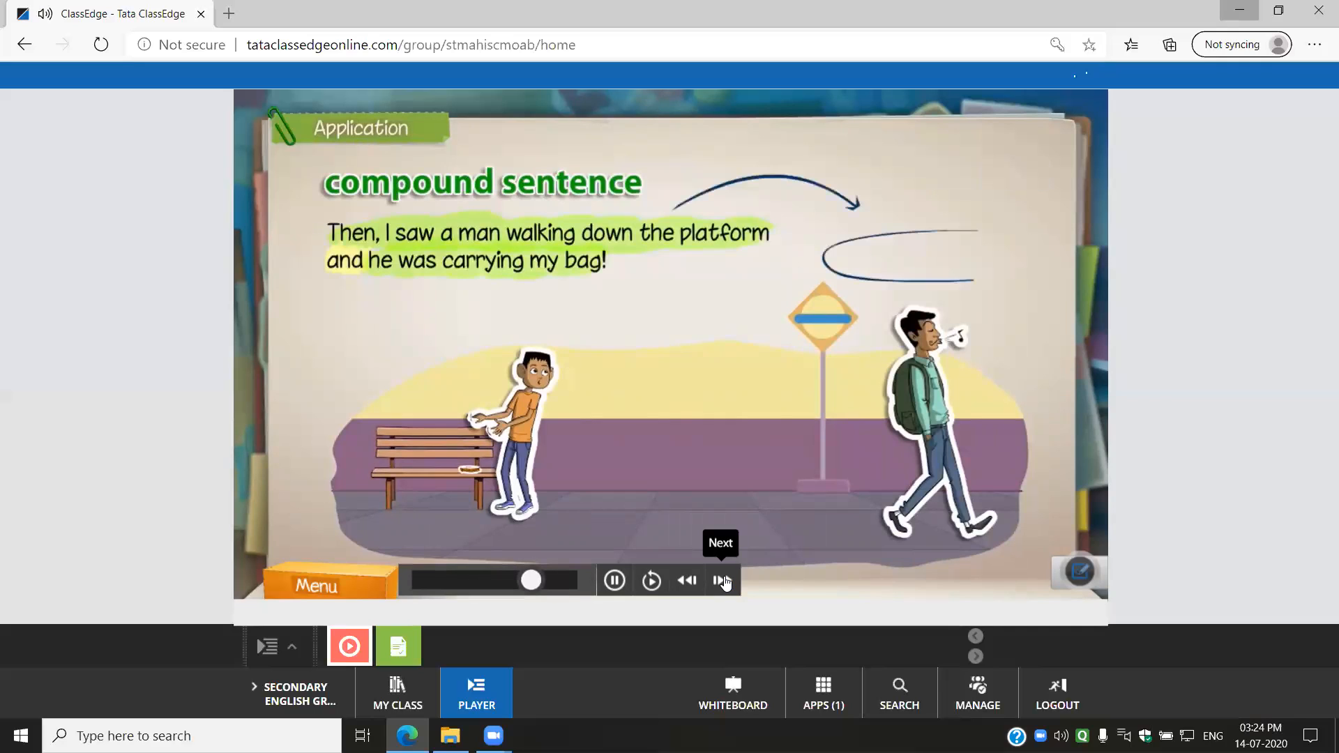
{"action": "left_click", "coordinate": [722, 581]}
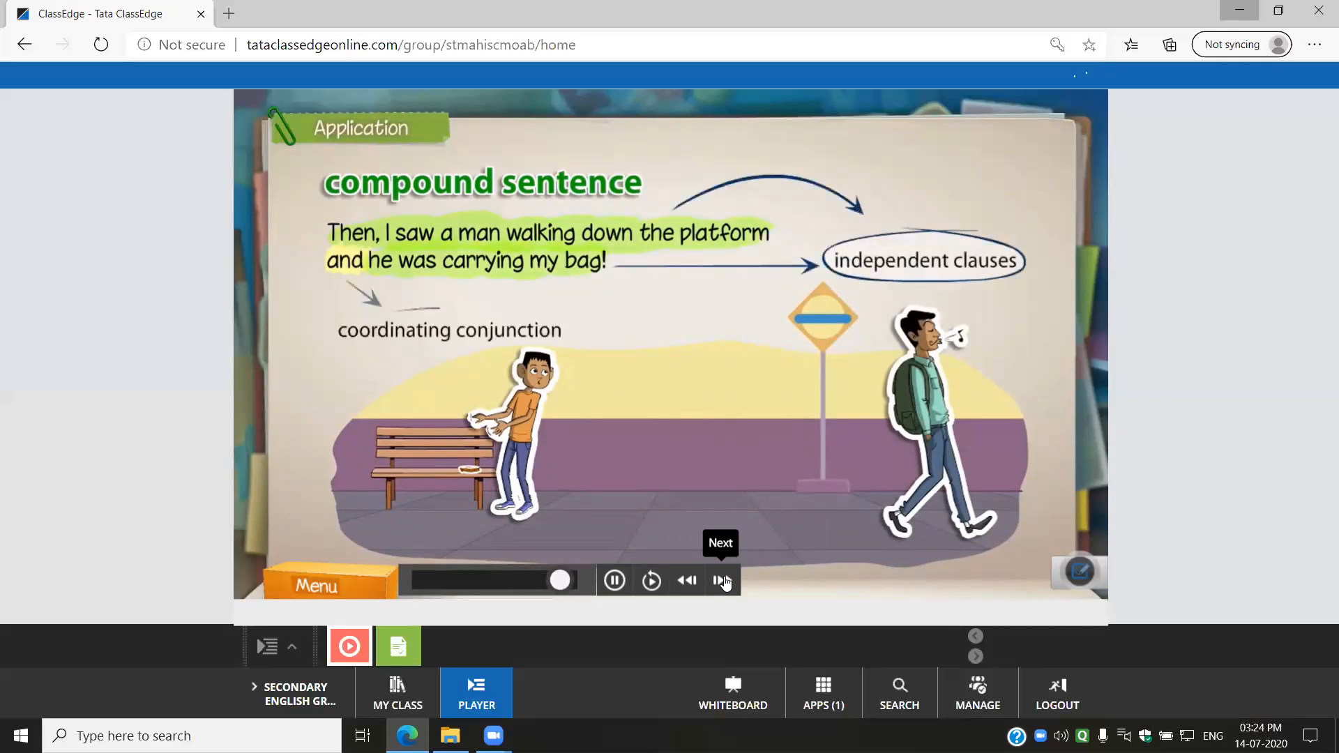
{"action": "left_click", "coordinate": [723, 580]}
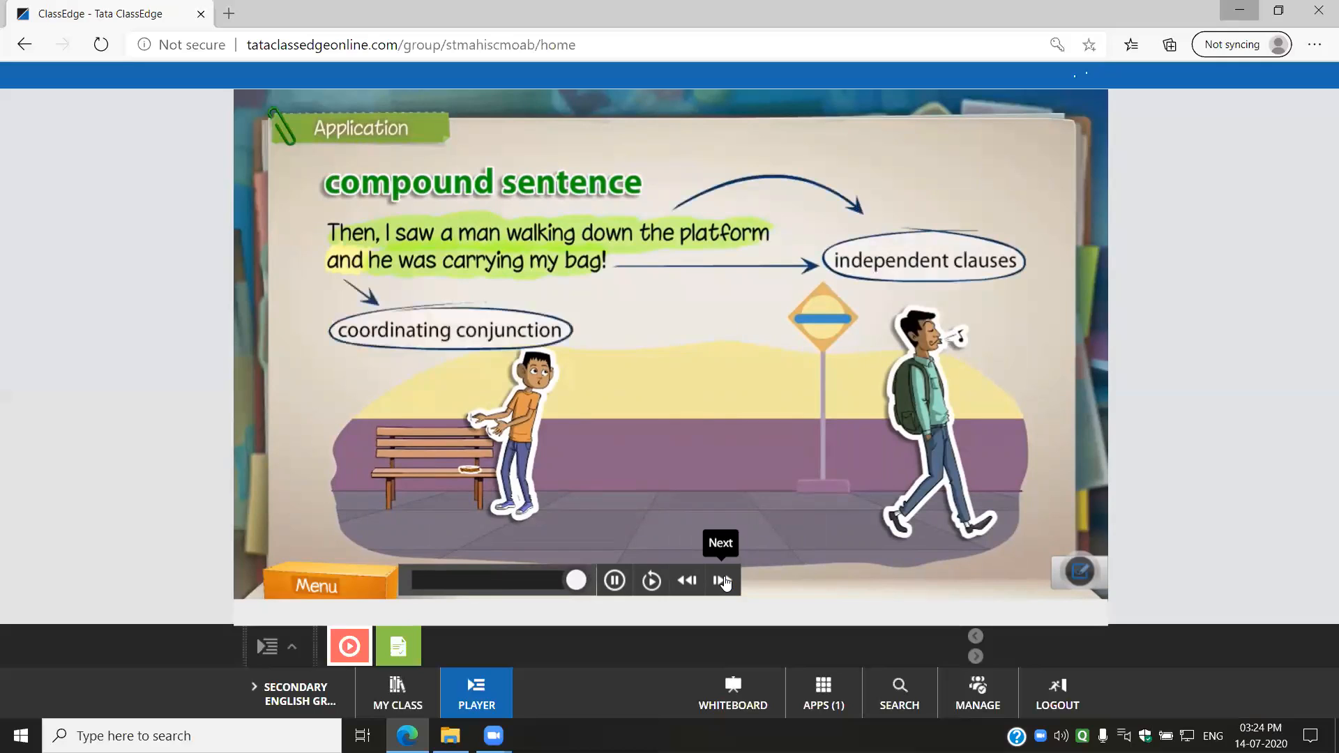
{"action": "left_click", "coordinate": [724, 581]}
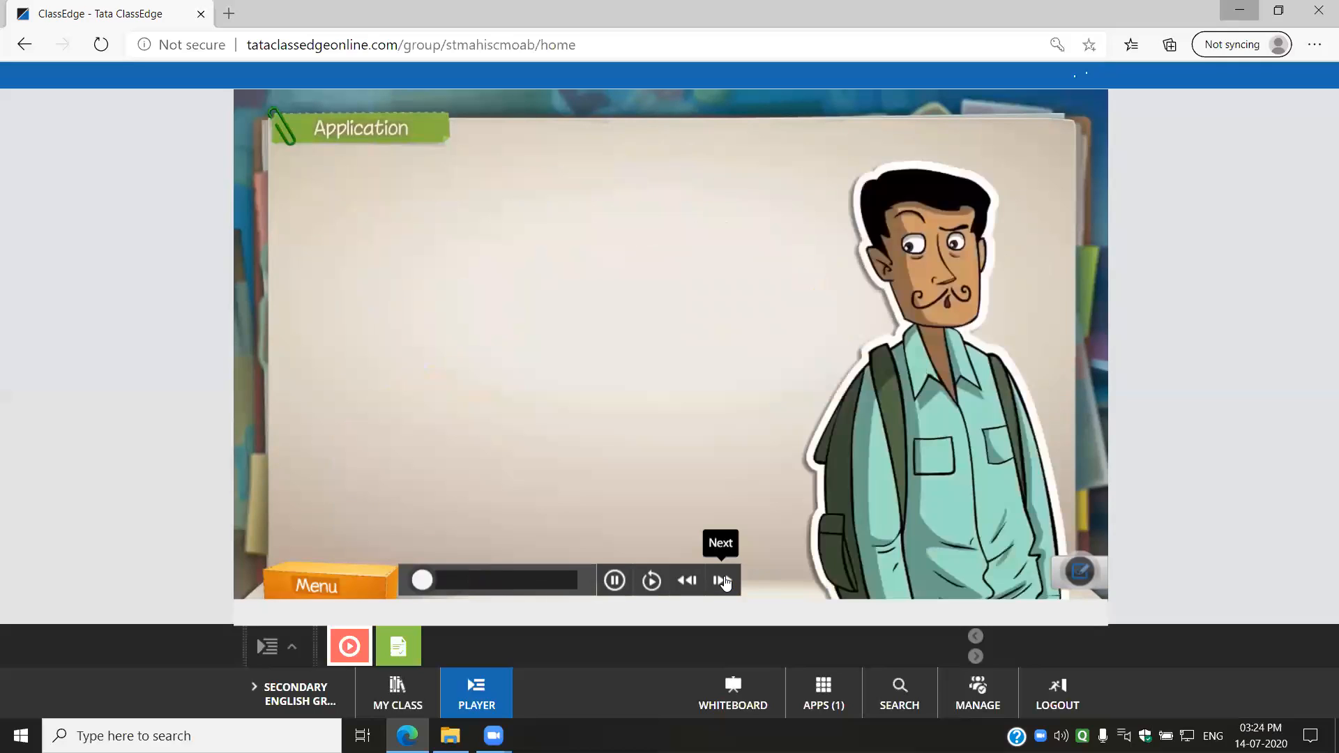
Play the compound sentence and the simple sentence about snatching the bag, reaching the bag-opening scene
{"action": "left_click", "coordinate": [721, 580]}
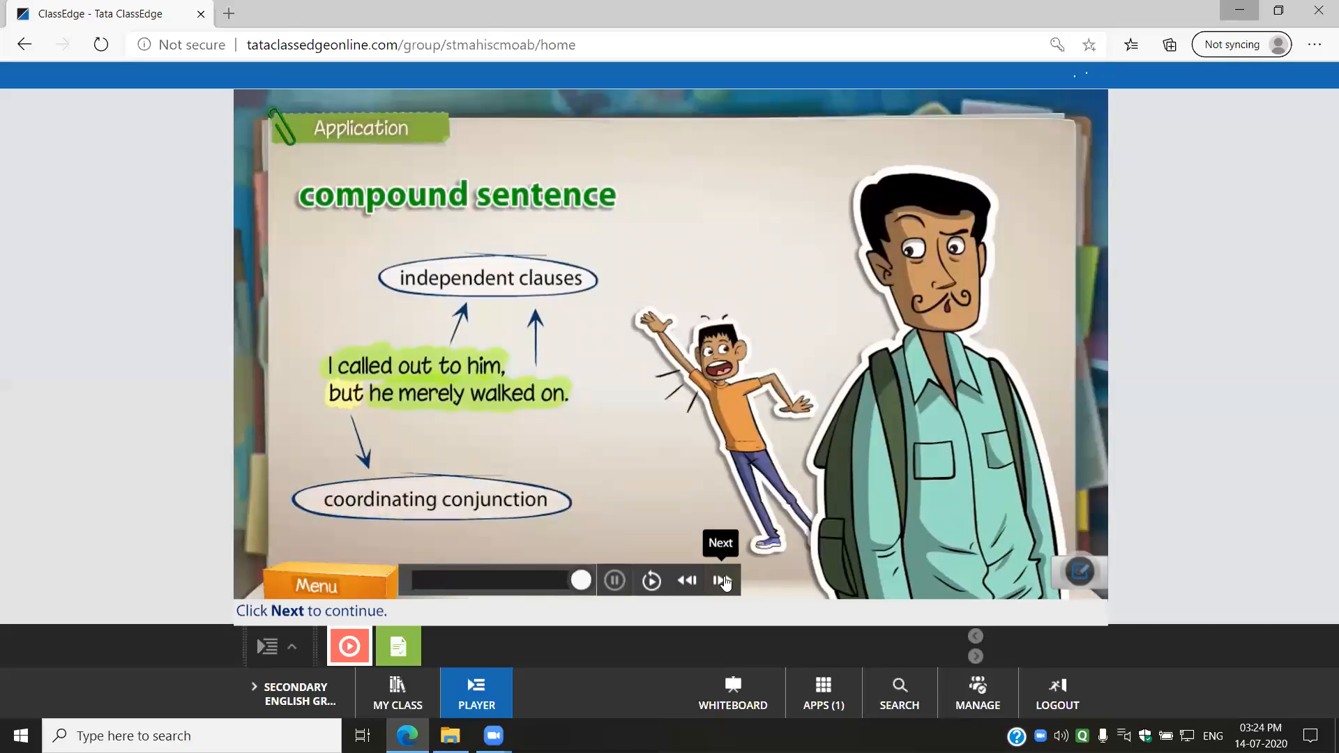
{"action": "left_click", "coordinate": [724, 581]}
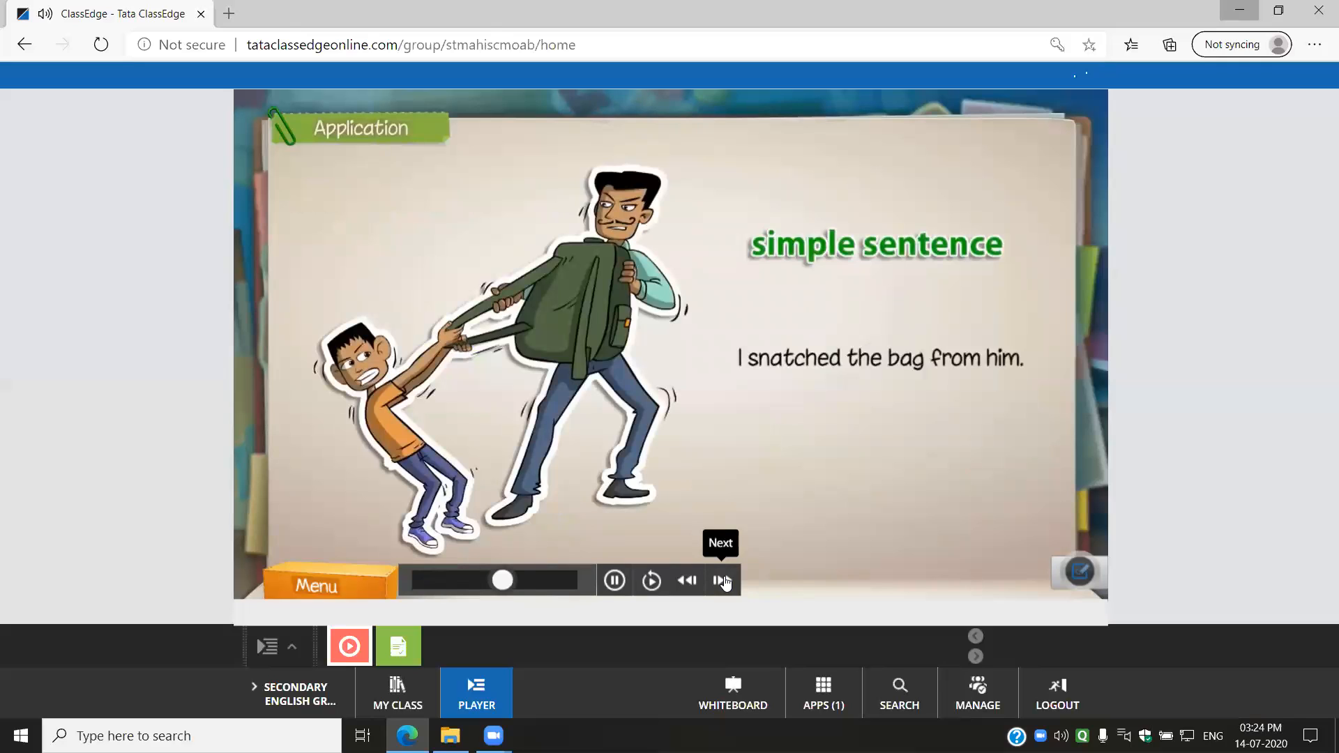
{"action": "left_click", "coordinate": [722, 580]}
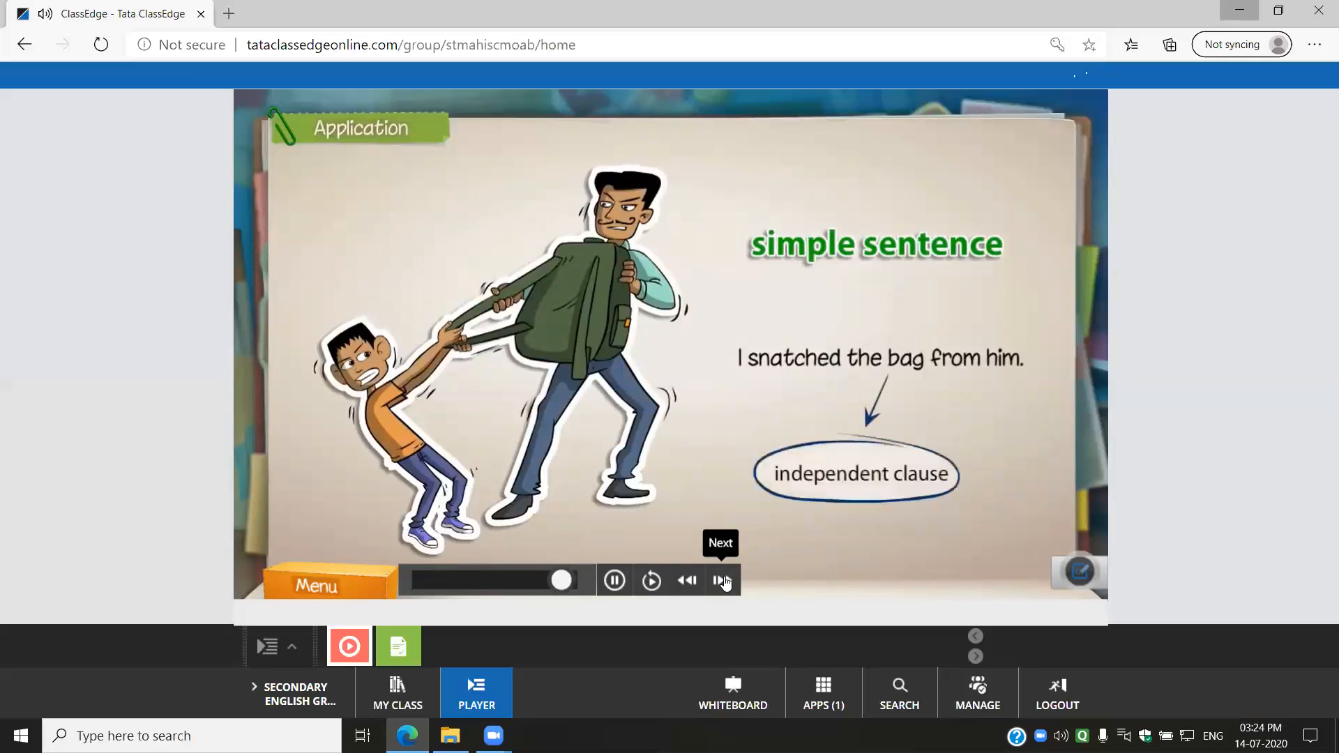
{"action": "left_click", "coordinate": [721, 581]}
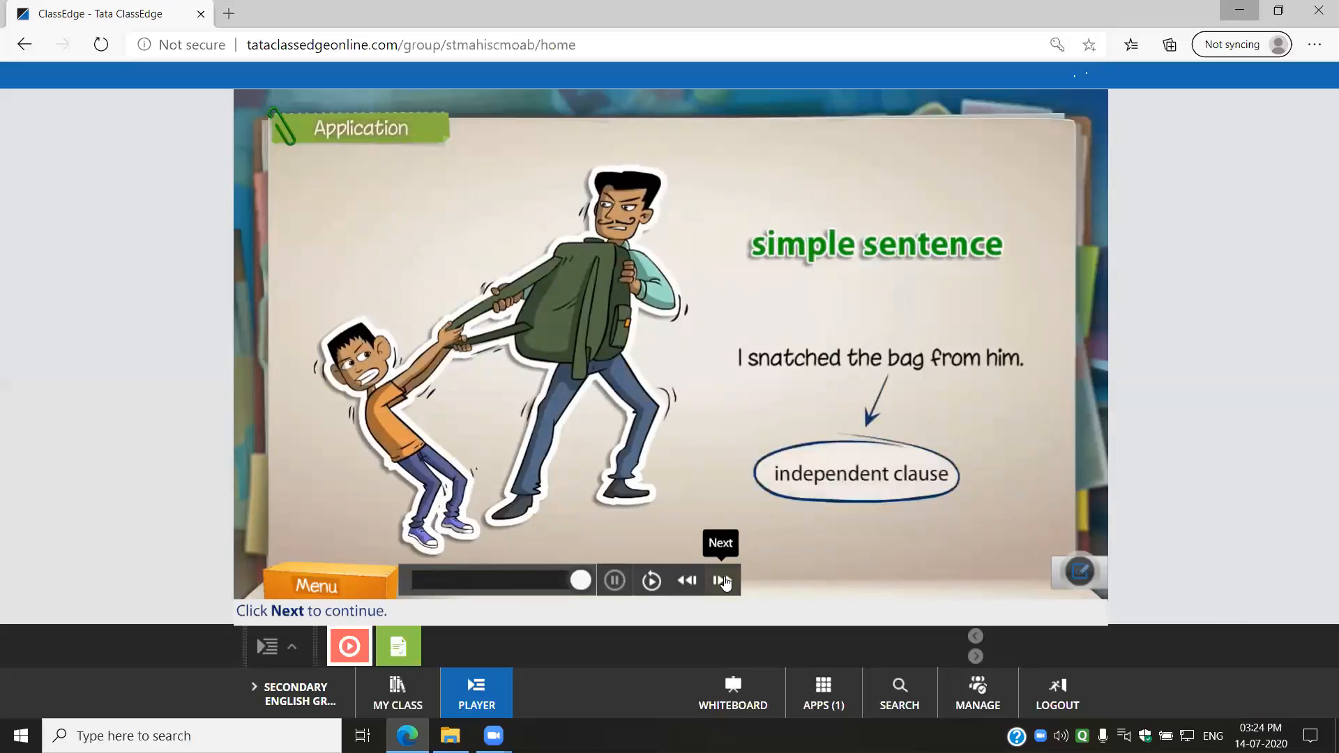
{"action": "left_click", "coordinate": [722, 580]}
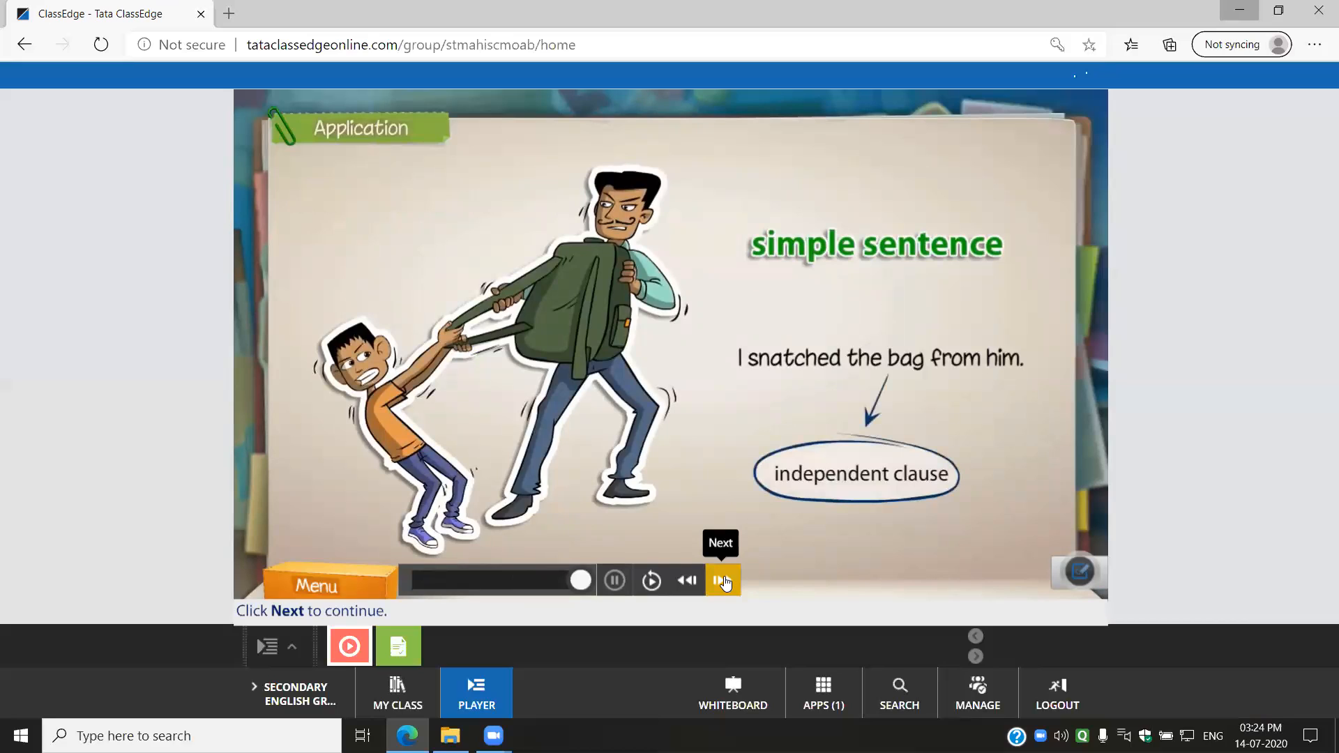
{"action": "left_click", "coordinate": [721, 580]}
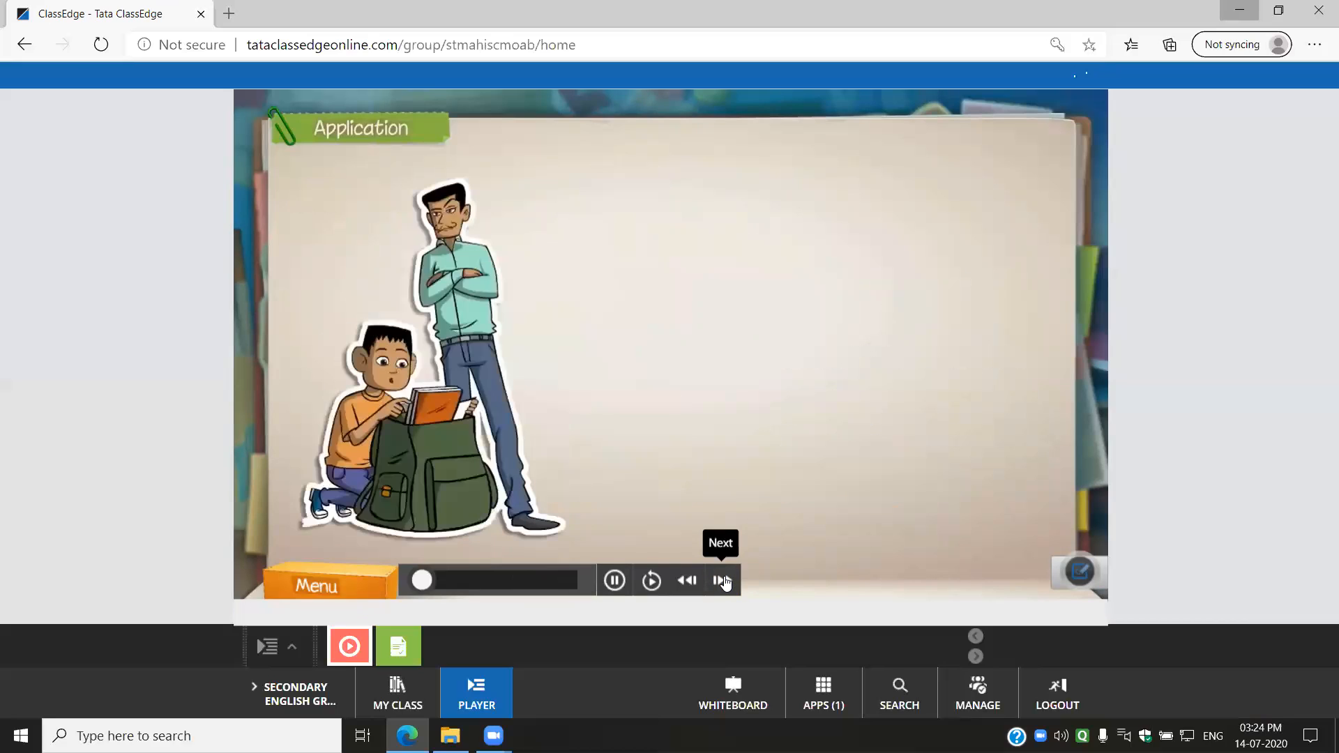
Play the complex sentence about opening the bag with its labels, reaching the bench scene
{"action": "left_click", "coordinate": [722, 580]}
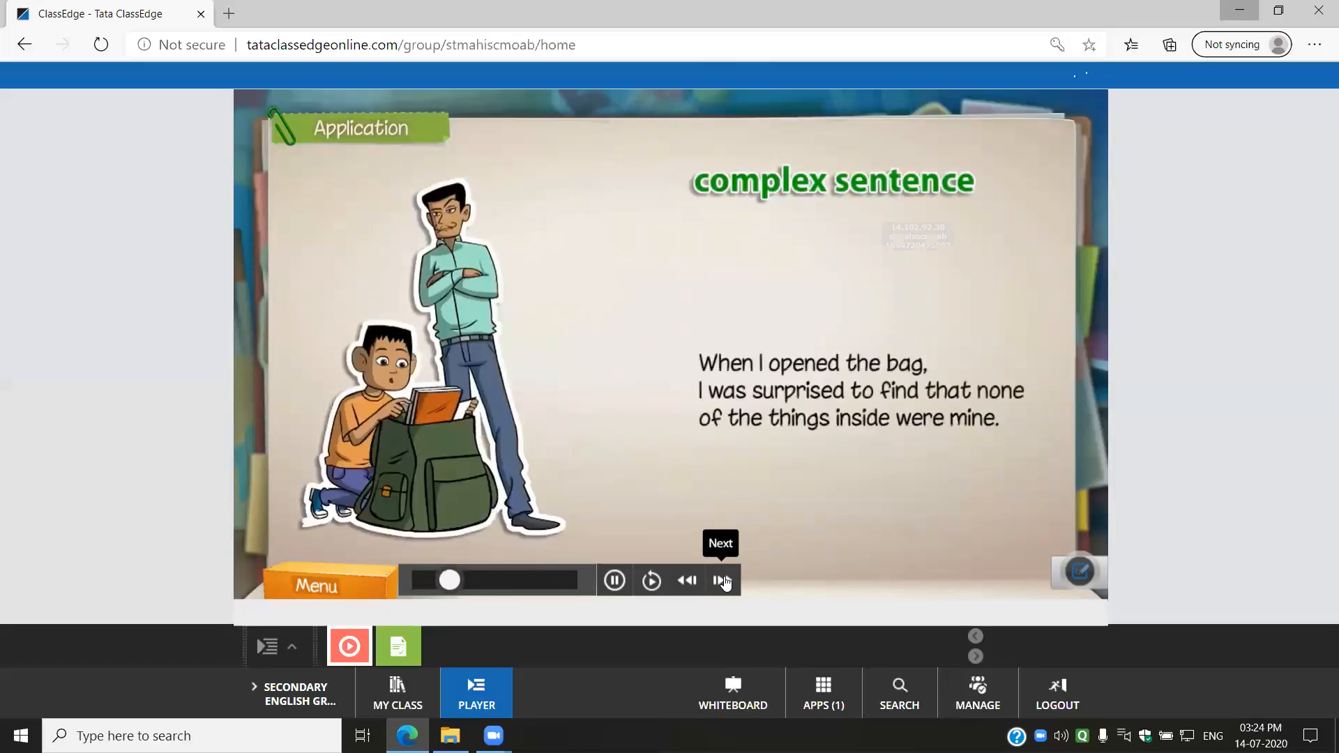
{"action": "left_click", "coordinate": [721, 580]}
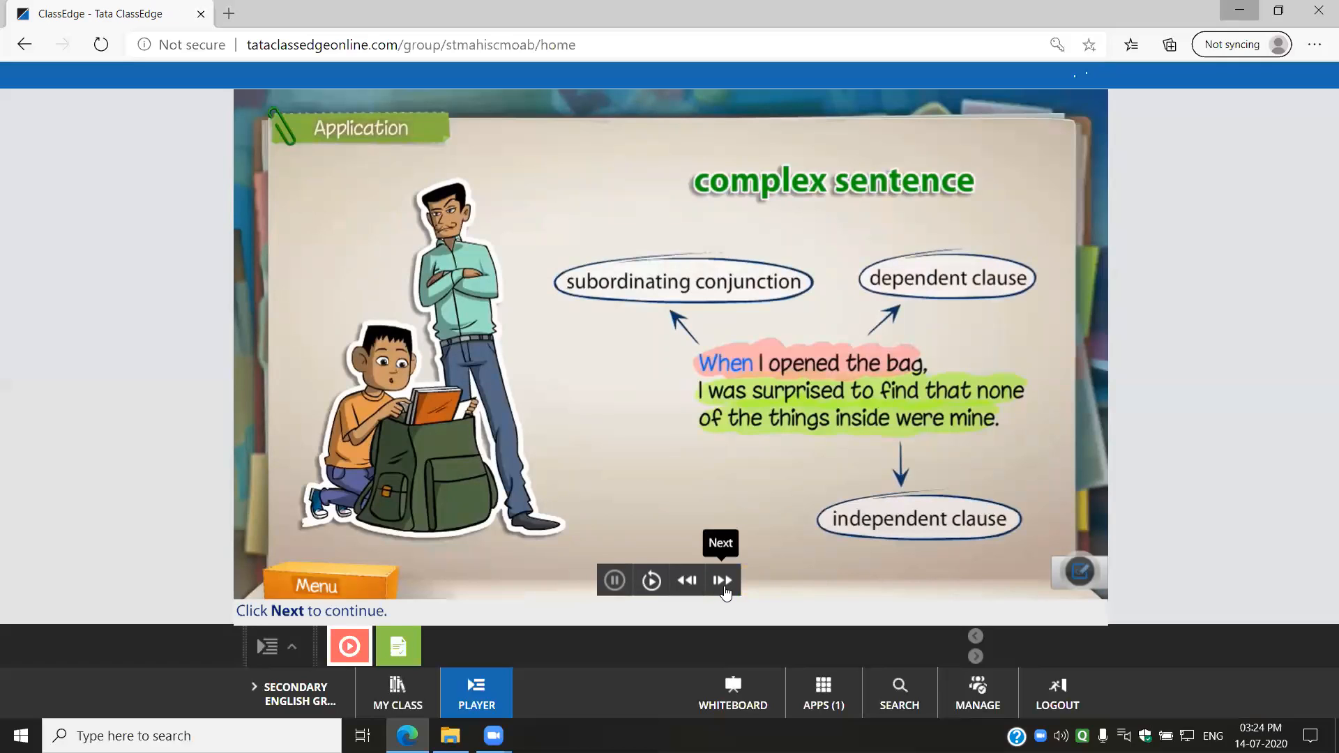
{"action": "left_click", "coordinate": [723, 580]}
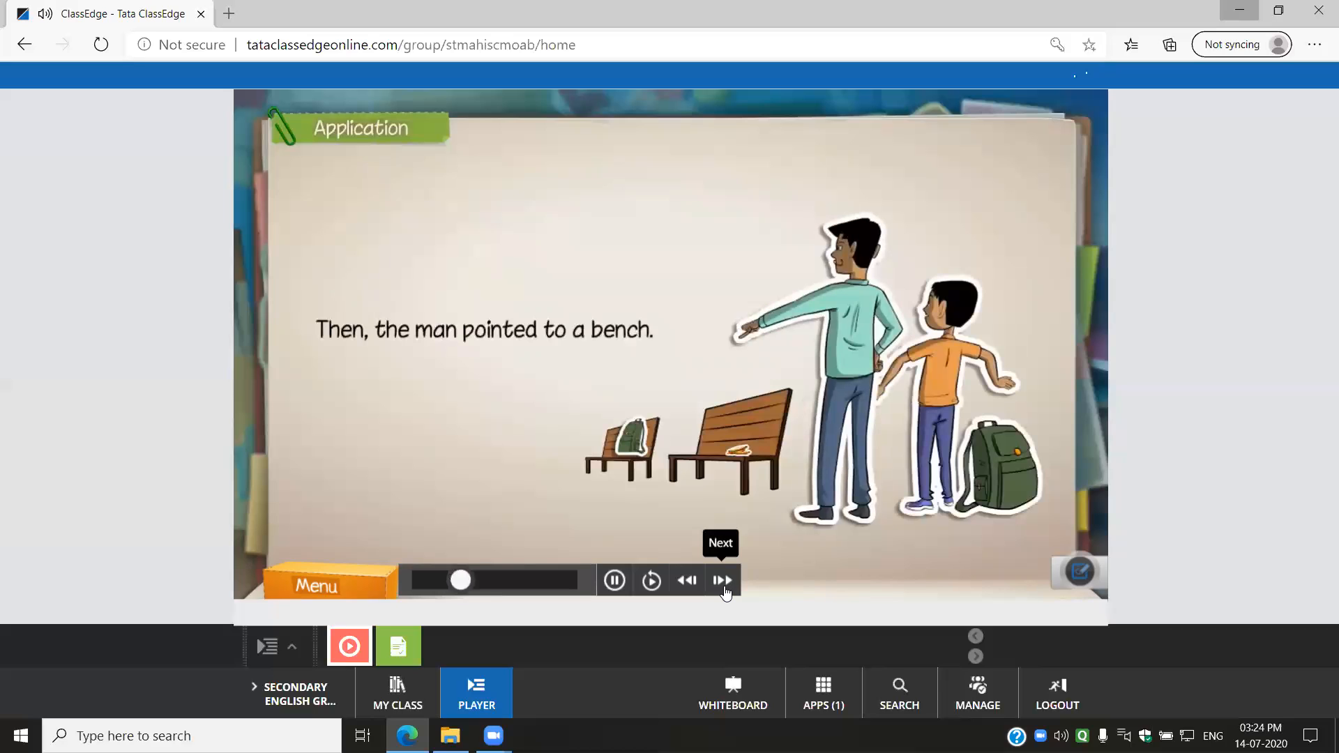
Play the bench-scene complex sentence and the compound sentence with correlative conjunctions labelled
{"action": "left_click", "coordinate": [723, 580]}
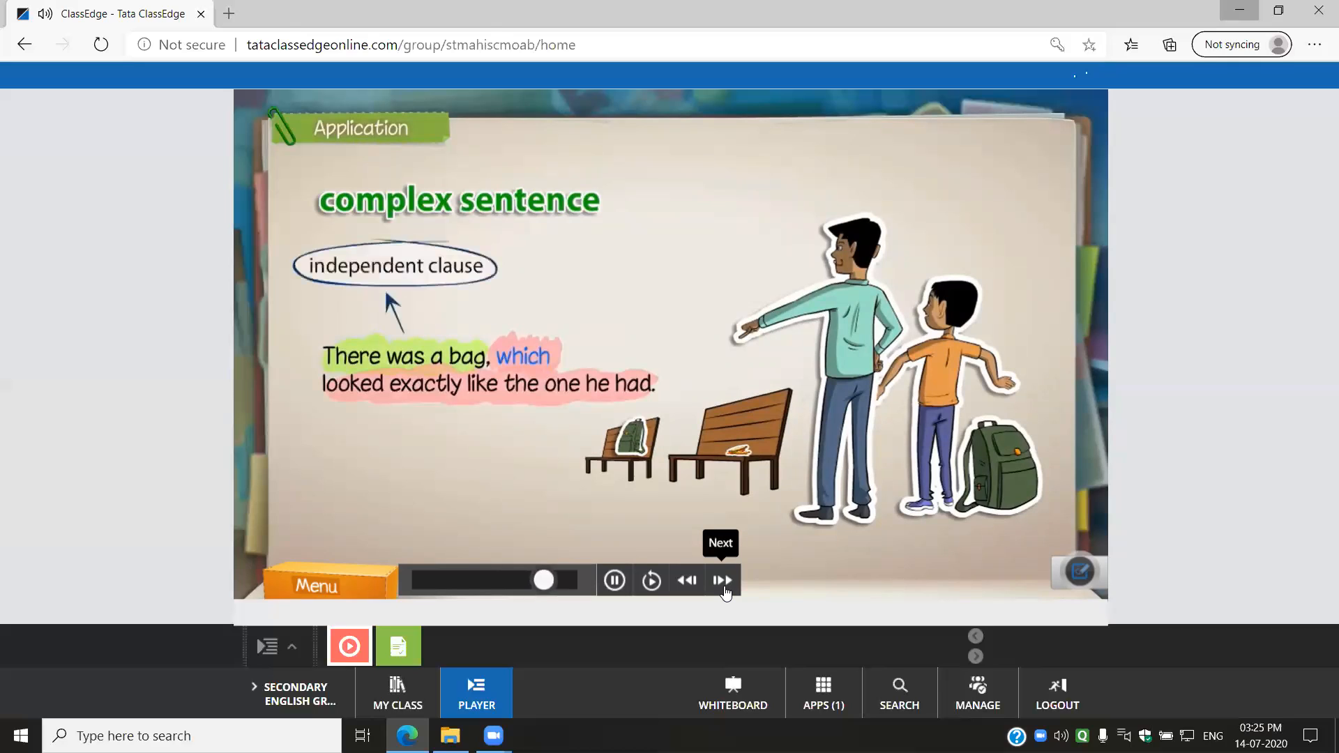
{"action": "left_click", "coordinate": [723, 580]}
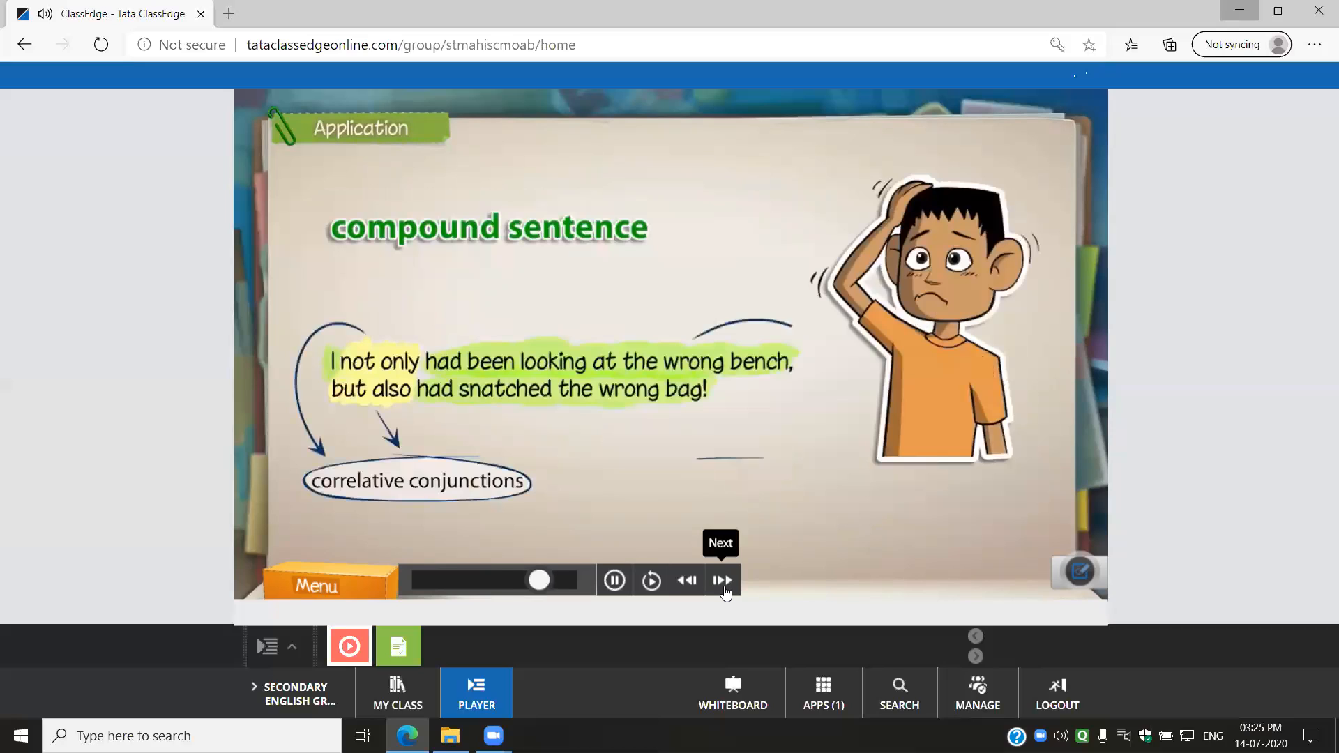
{"action": "left_click", "coordinate": [721, 580]}
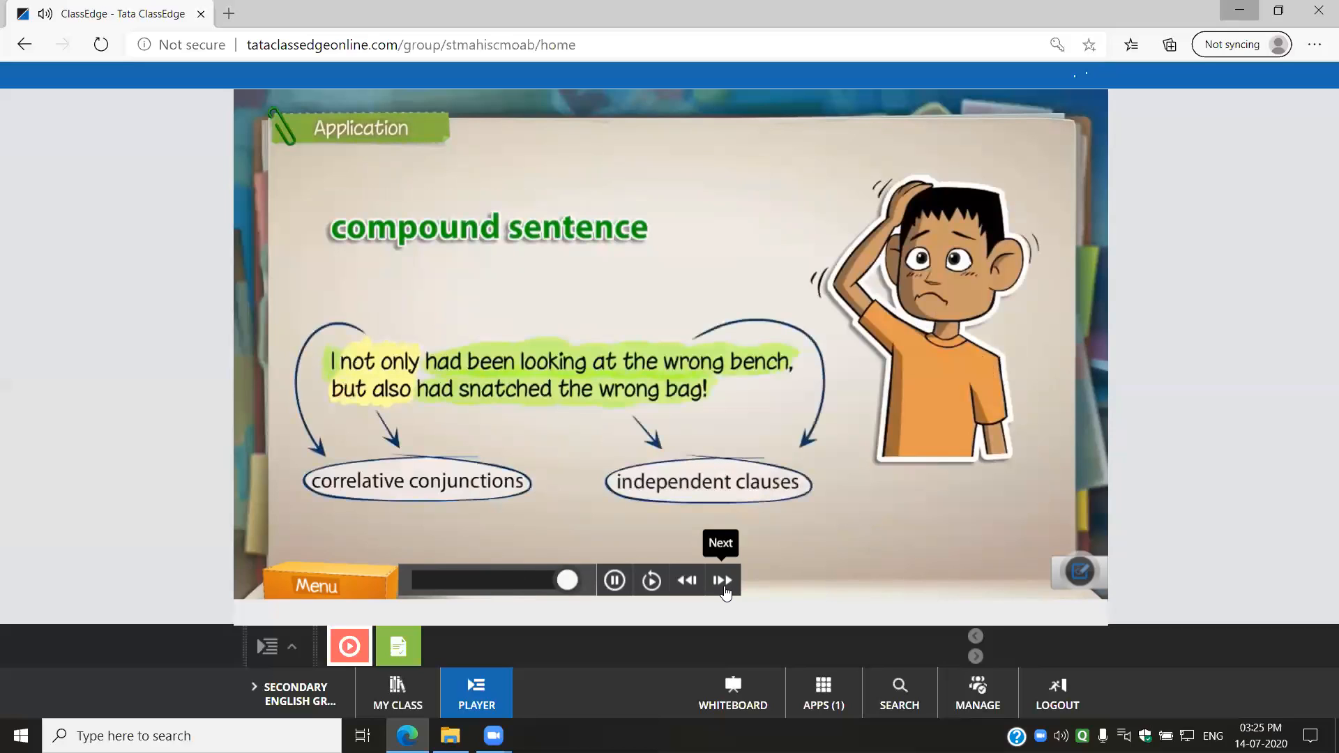
{"action": "left_click", "coordinate": [721, 580]}
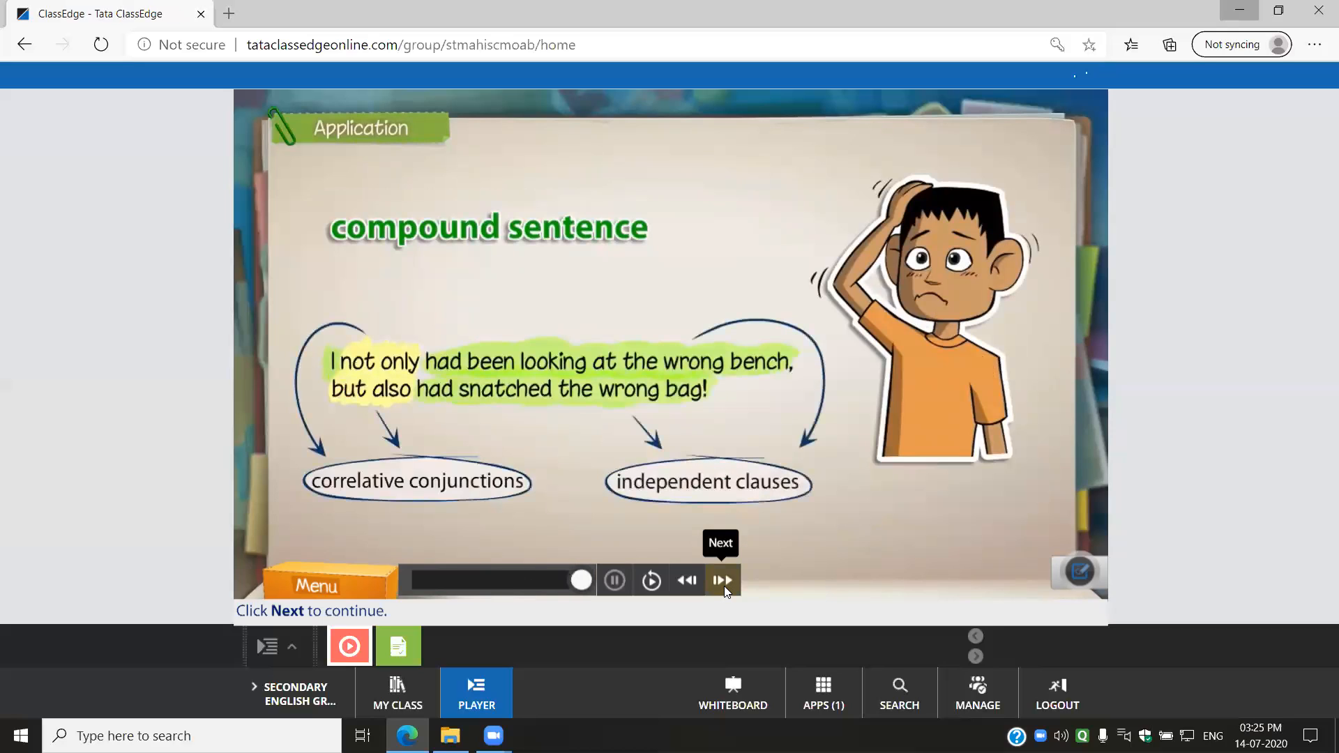
Play the two comma-placement rules for complex sentences, then start the next simple sentence slide
{"action": "left_click", "coordinate": [721, 580]}
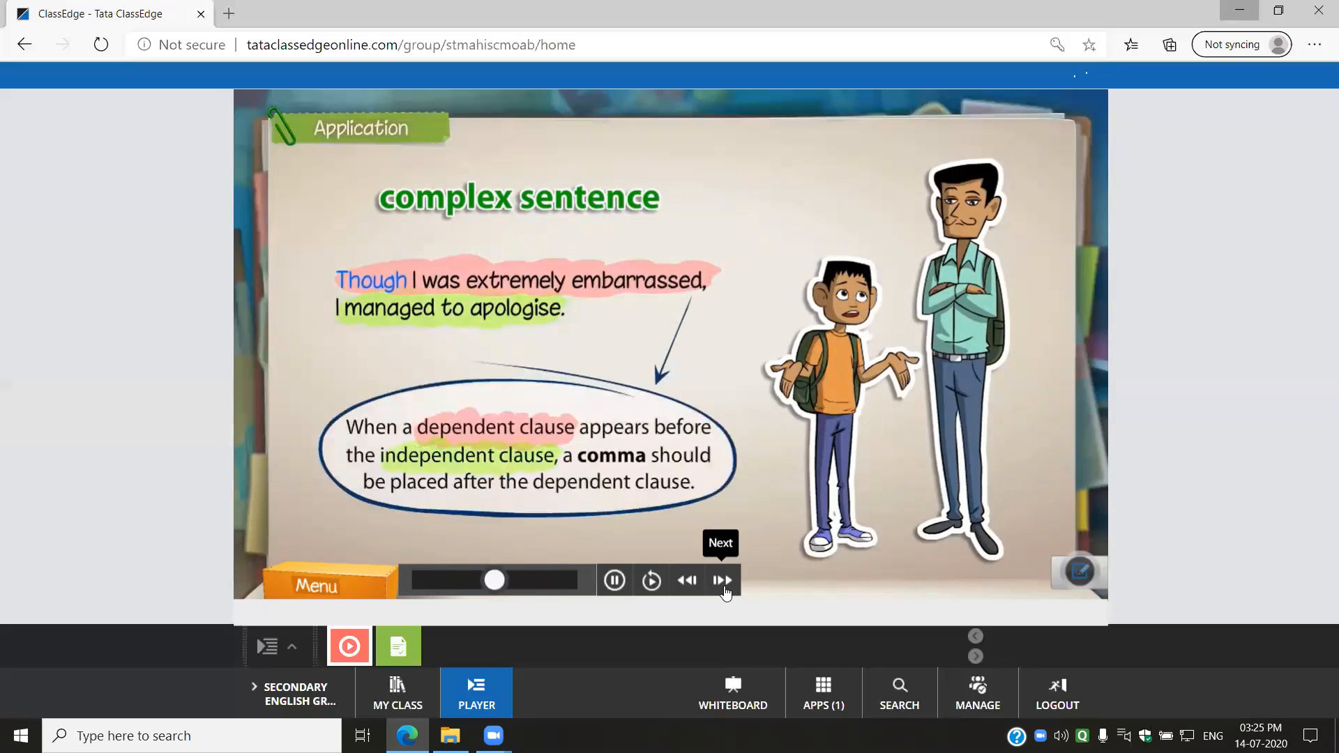
{"action": "left_click", "coordinate": [721, 580]}
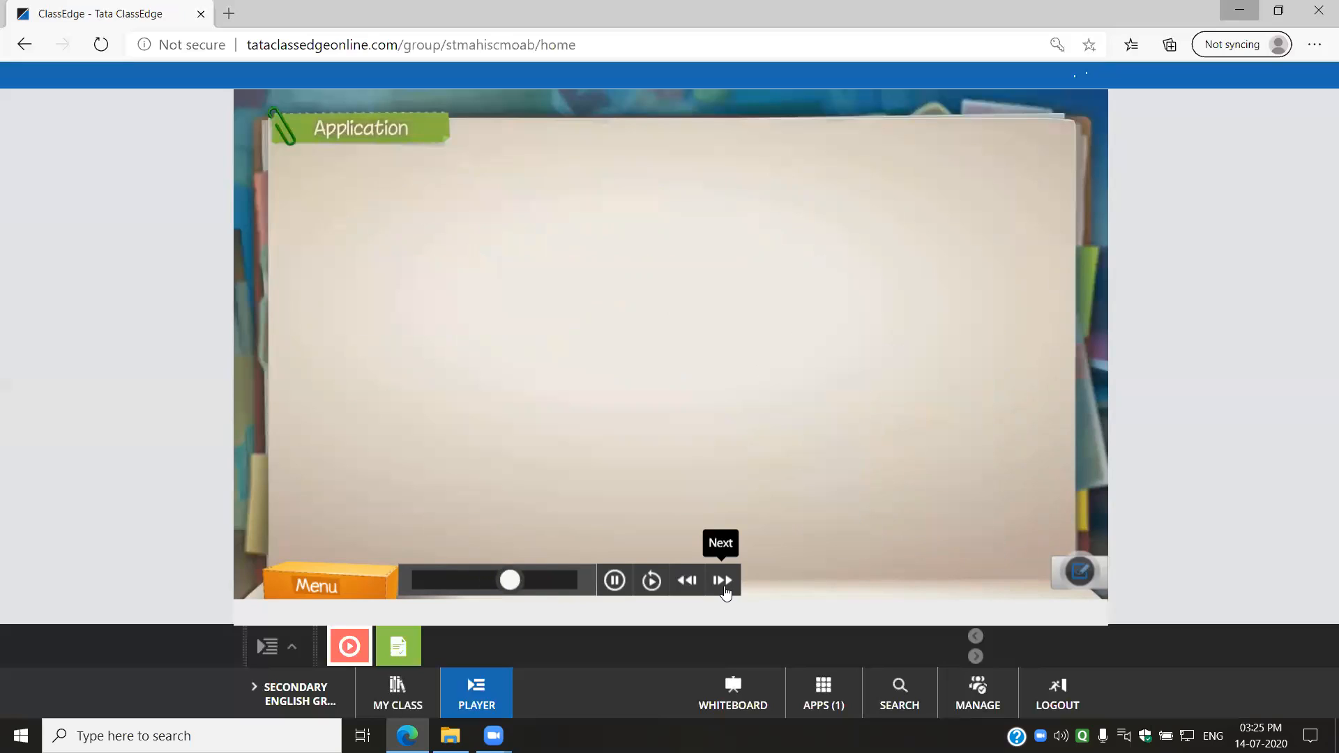
{"action": "left_click", "coordinate": [722, 580]}
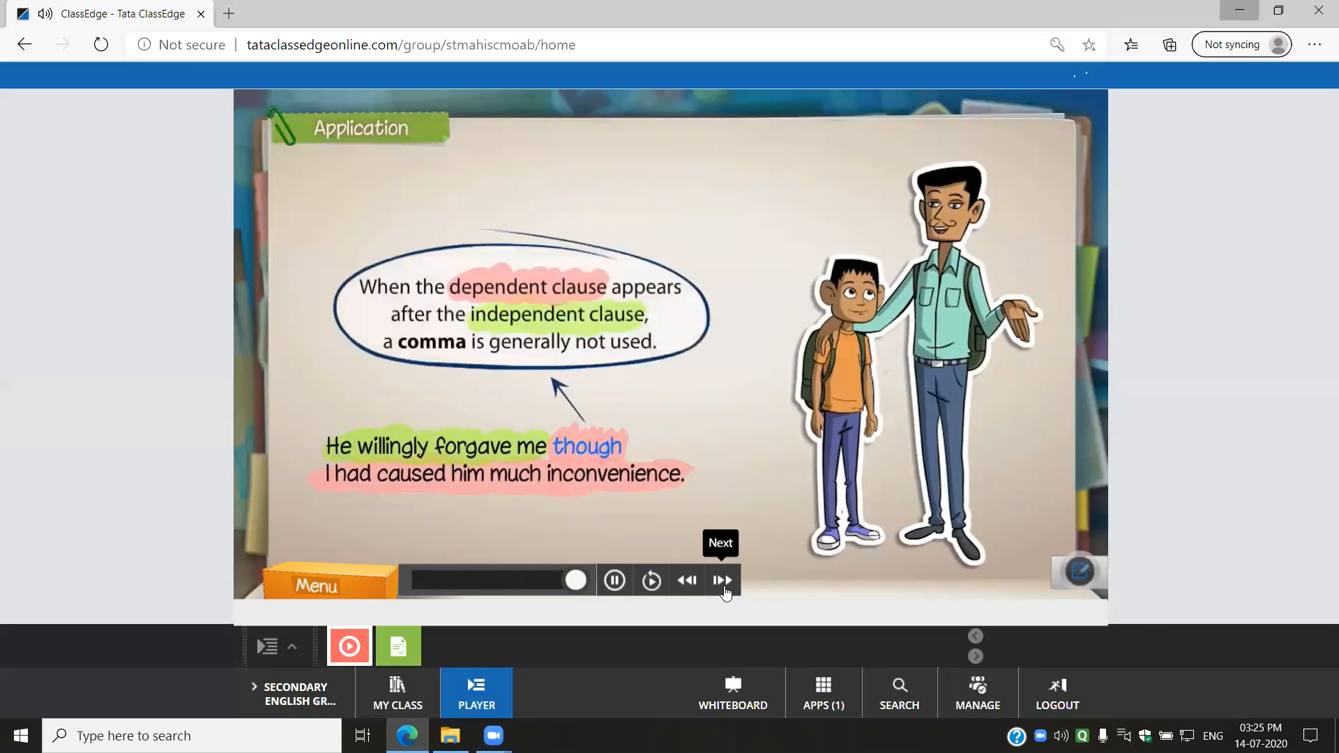
{"action": "left_click", "coordinate": [721, 580]}
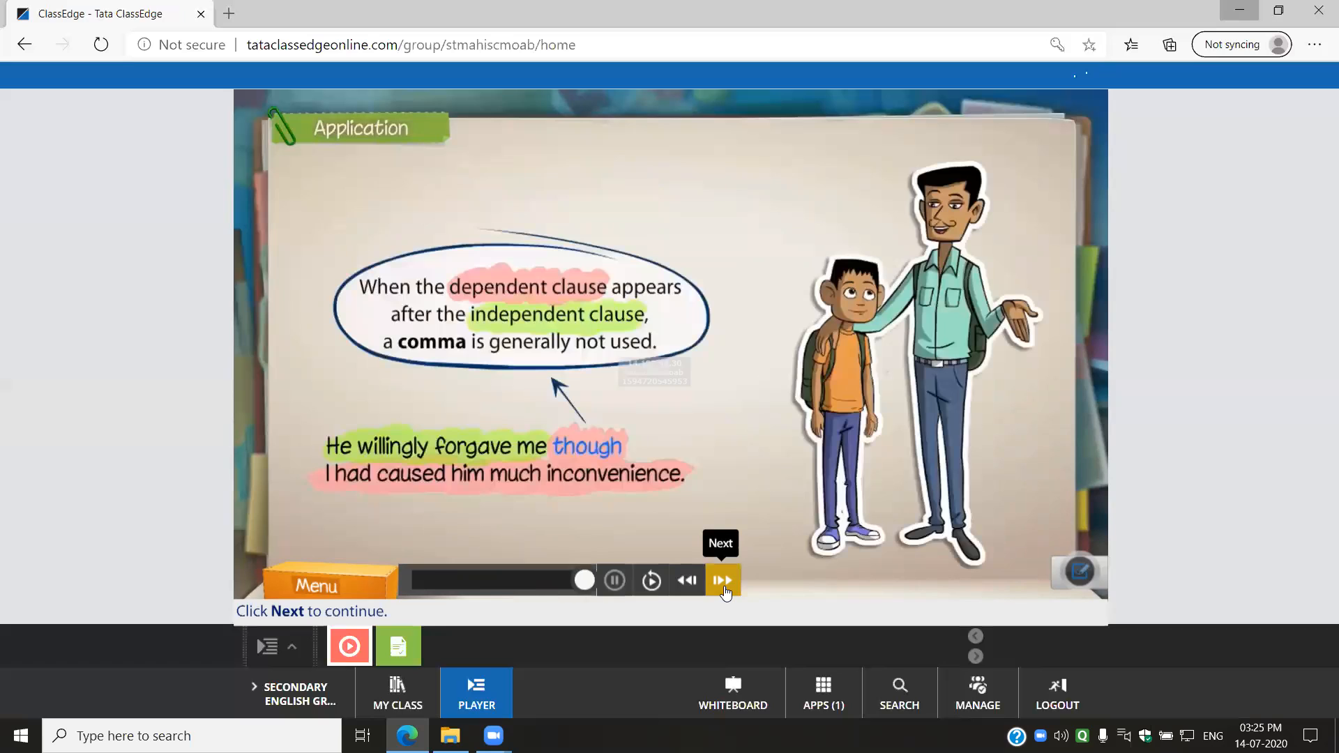
{"action": "left_click", "coordinate": [722, 580]}
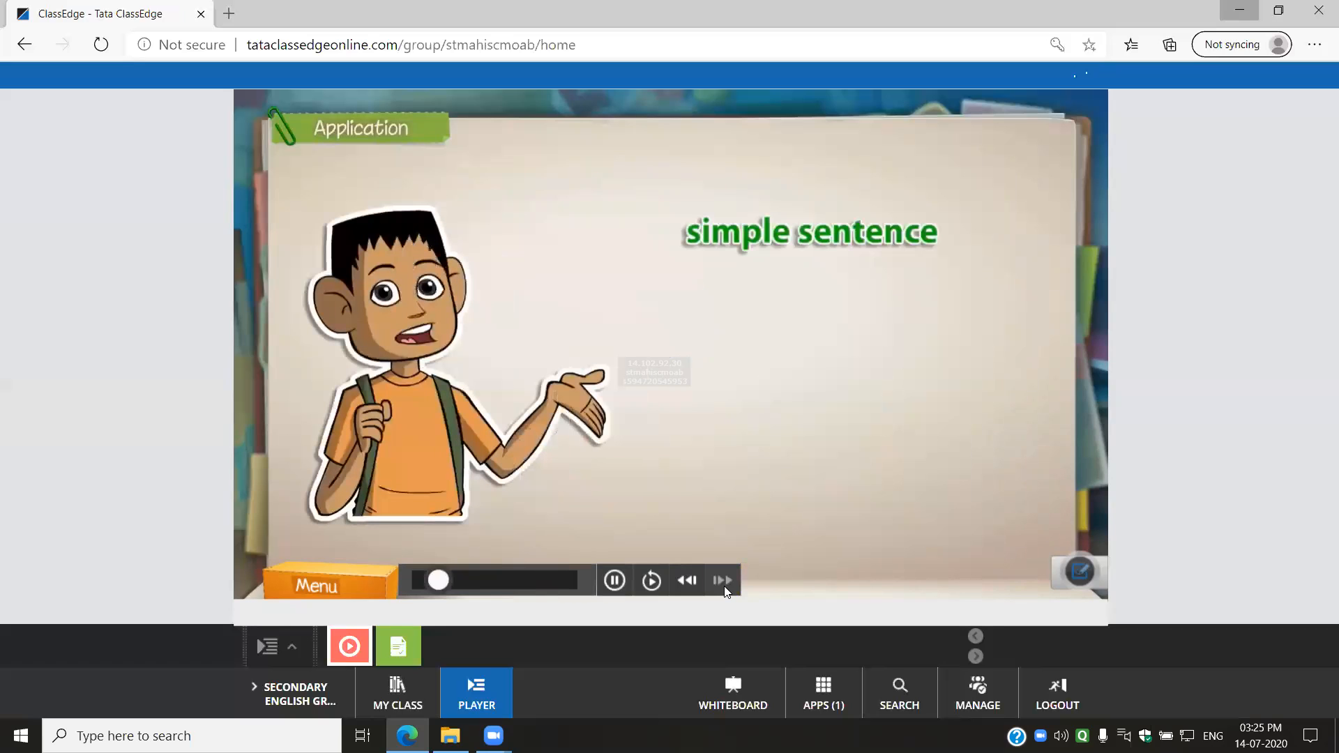